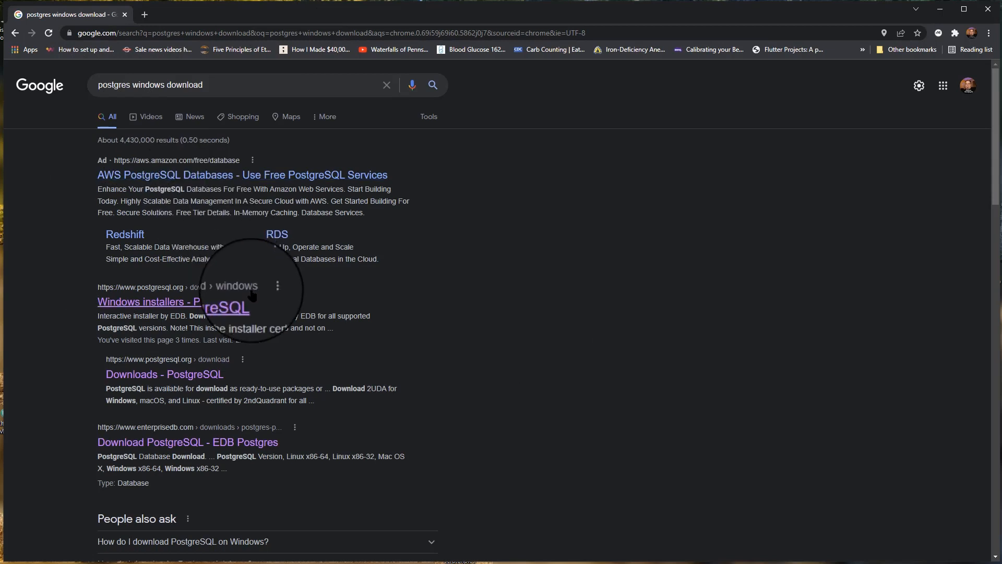
# Step: Open the 'Windows installers - PostgreSQL' result from the Google search page
pyautogui.click(173, 300)
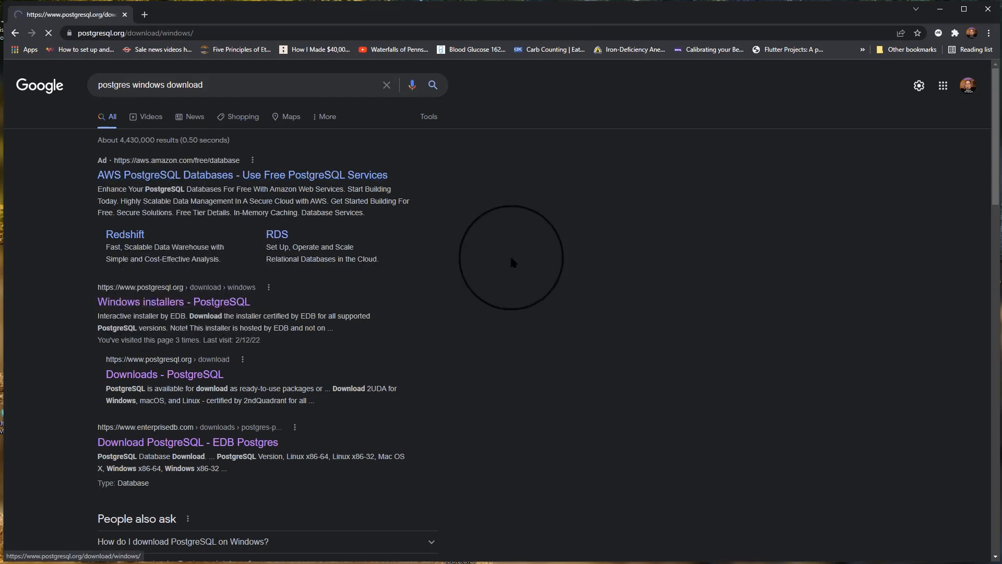
pyautogui.click(174, 301)
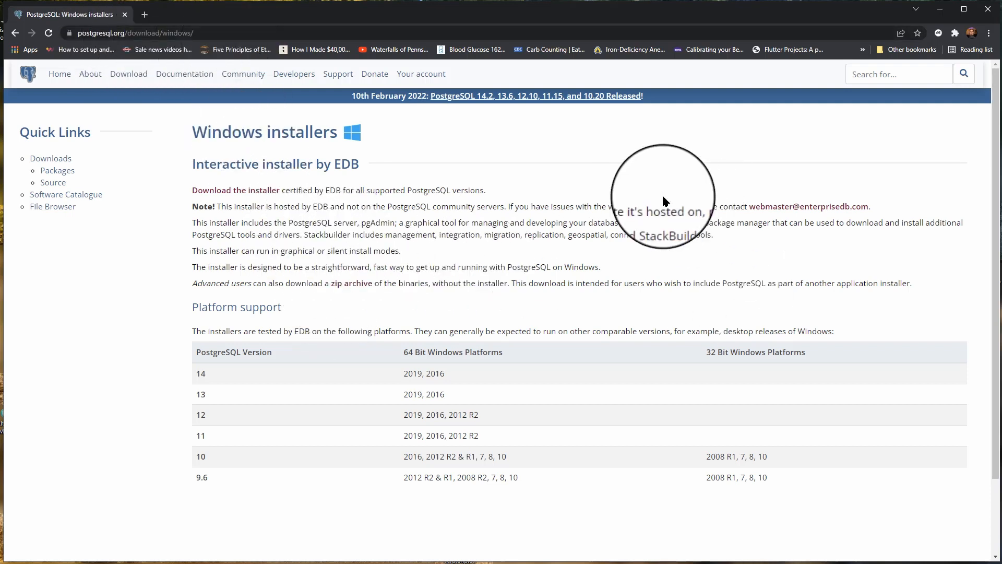
pyautogui.moveTo(640, 202)
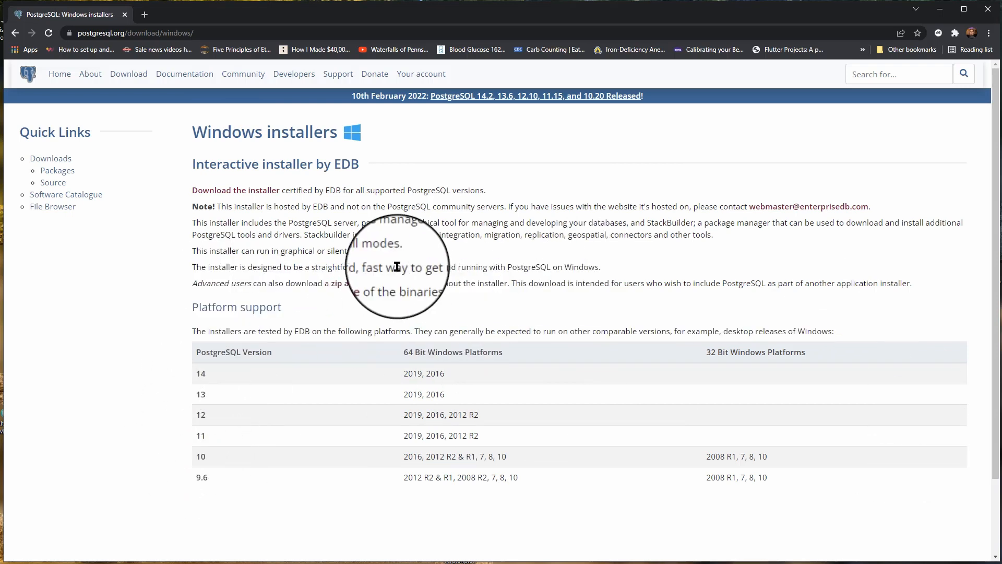
pyautogui.scroll(-3)
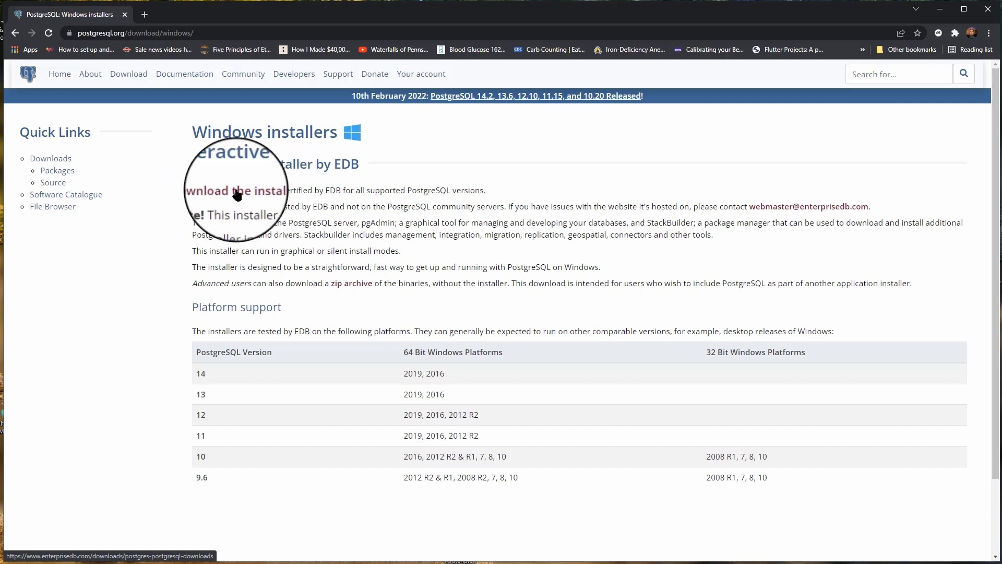
pyautogui.moveTo(345, 109)
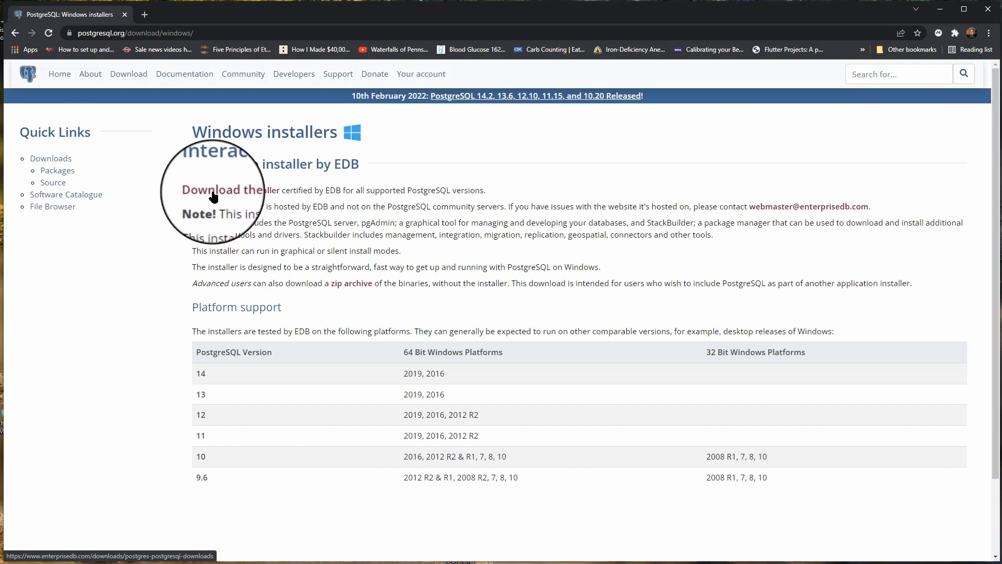
# Step: Go to the EDB download page and start the PostgreSQL 14.2 Windows x86-64 installer download
pyautogui.click(223, 190)
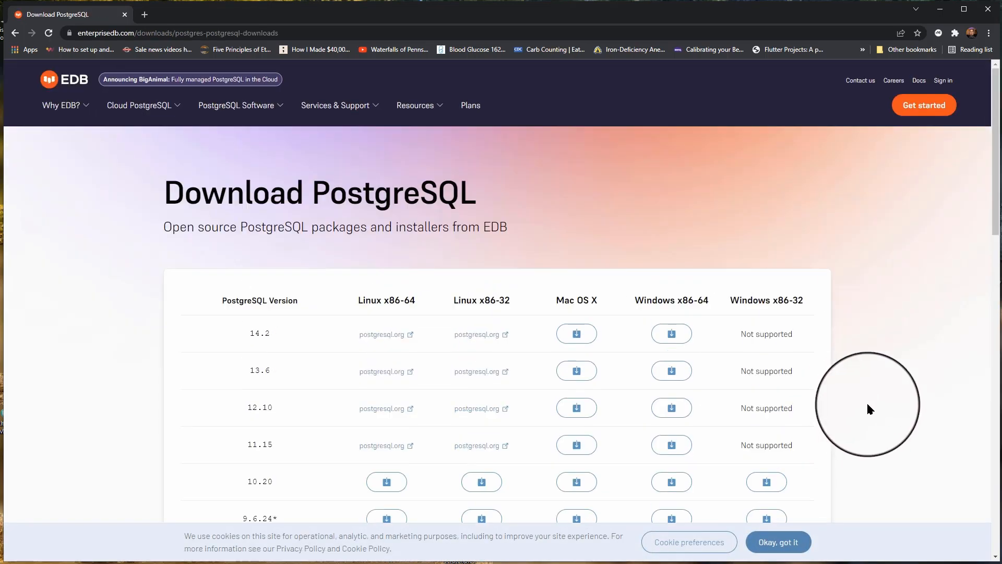
pyautogui.scroll(-3)
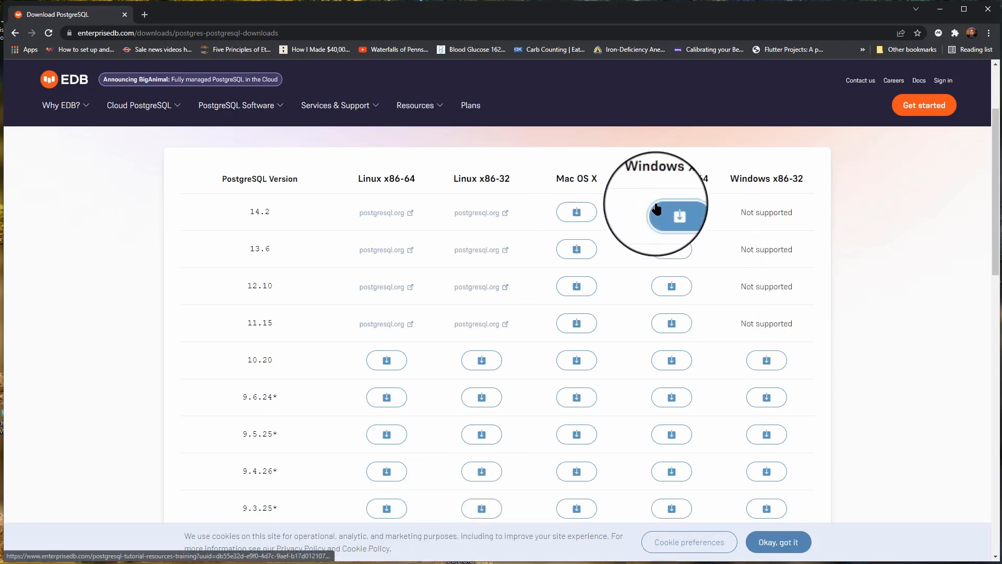
pyautogui.click(671, 217)
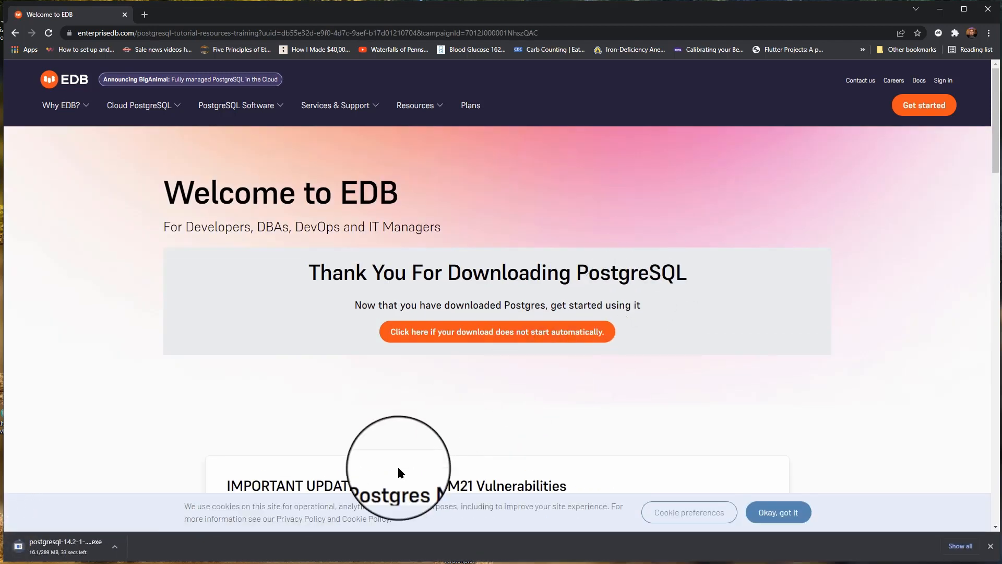
pyautogui.moveTo(512, 361)
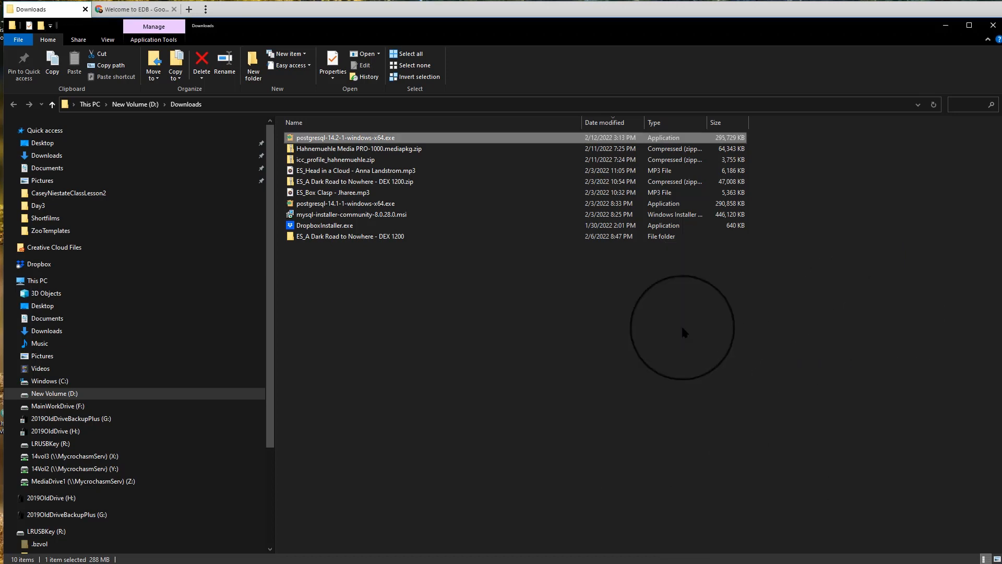
# Step: Run postgresql-14.2-1-windows-x64.exe from Downloads and move past the Setup welcome page
pyautogui.doubleClick(345, 138)
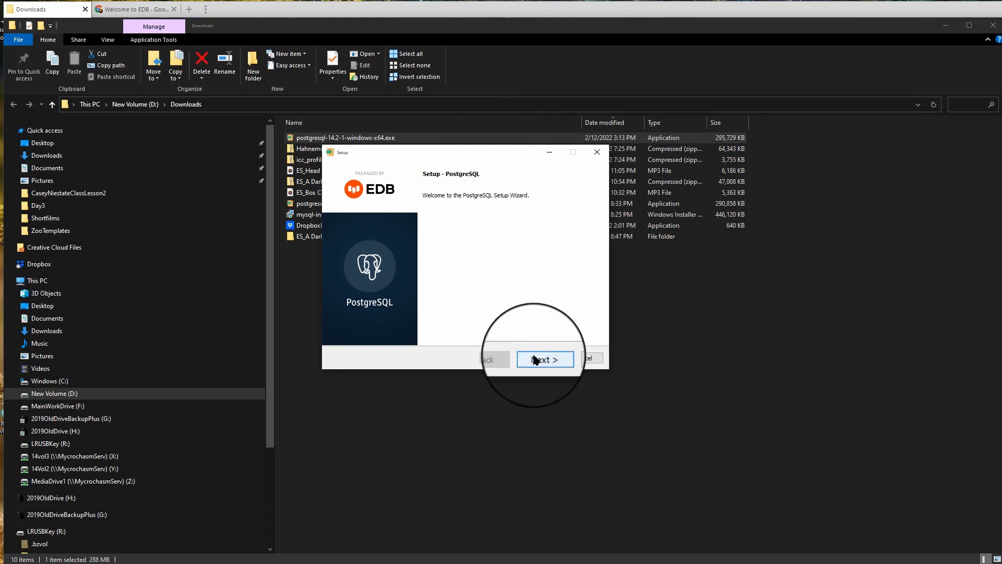
pyautogui.click(542, 358)
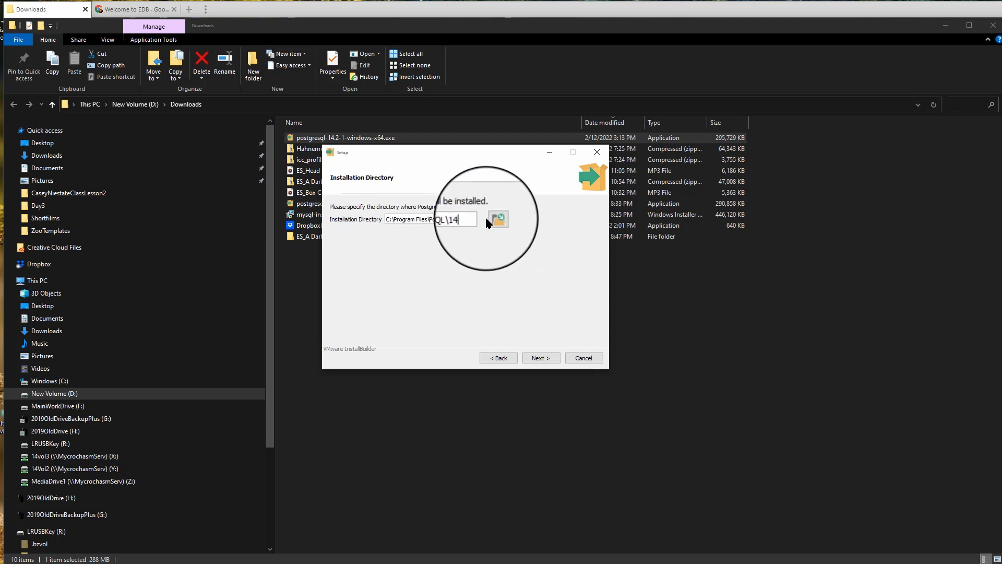
# Step: Browse to drive G:, create a new PostgressqlDB folder and select it as the installation directory
pyautogui.click(497, 219)
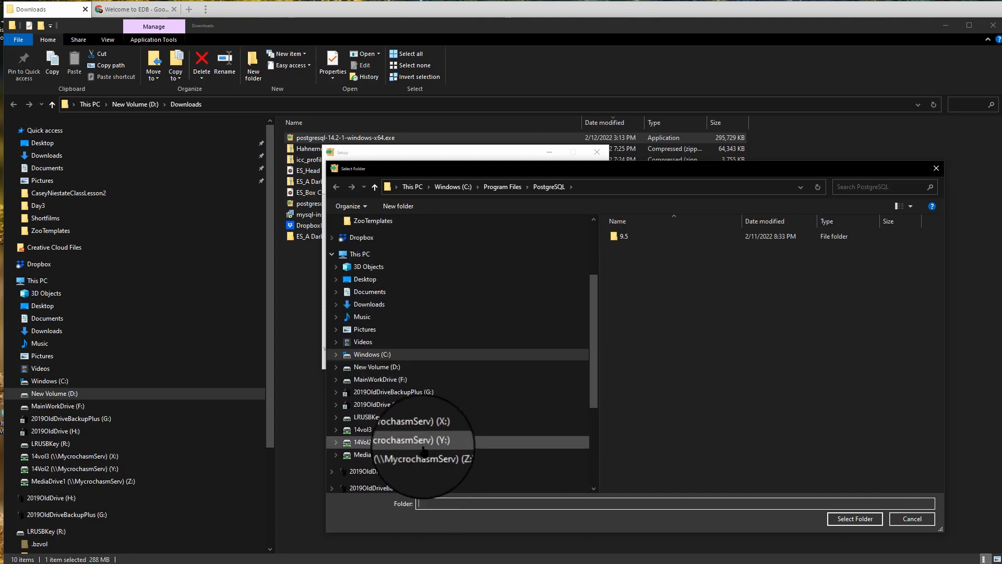
pyautogui.click(394, 391)
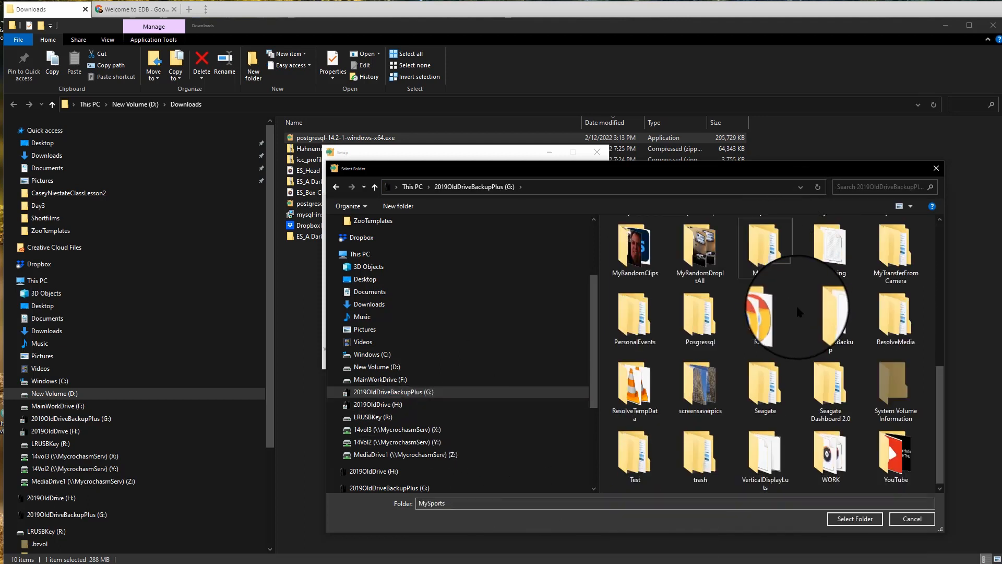
pyautogui.rightClick(735, 307)
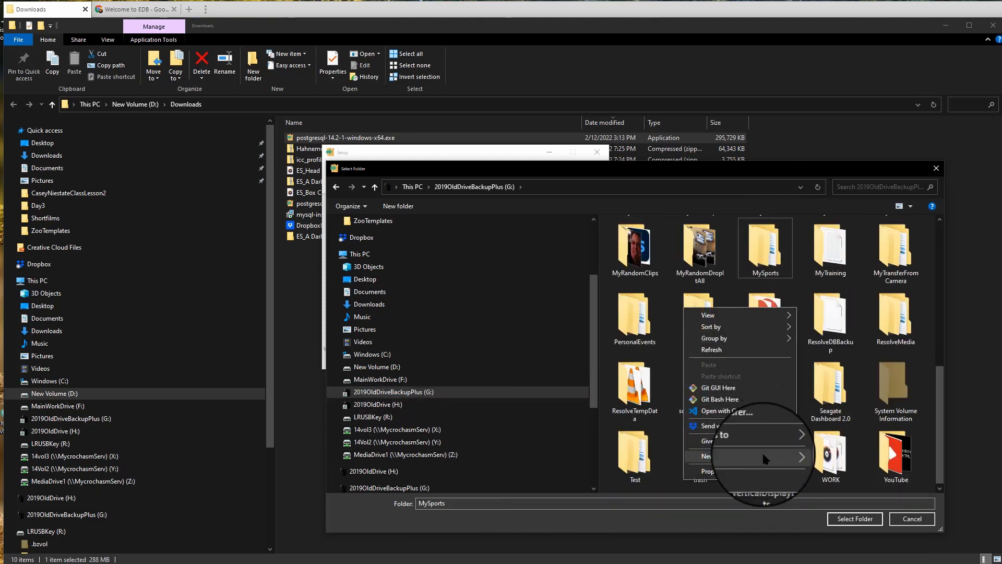
pyautogui.click(706, 457)
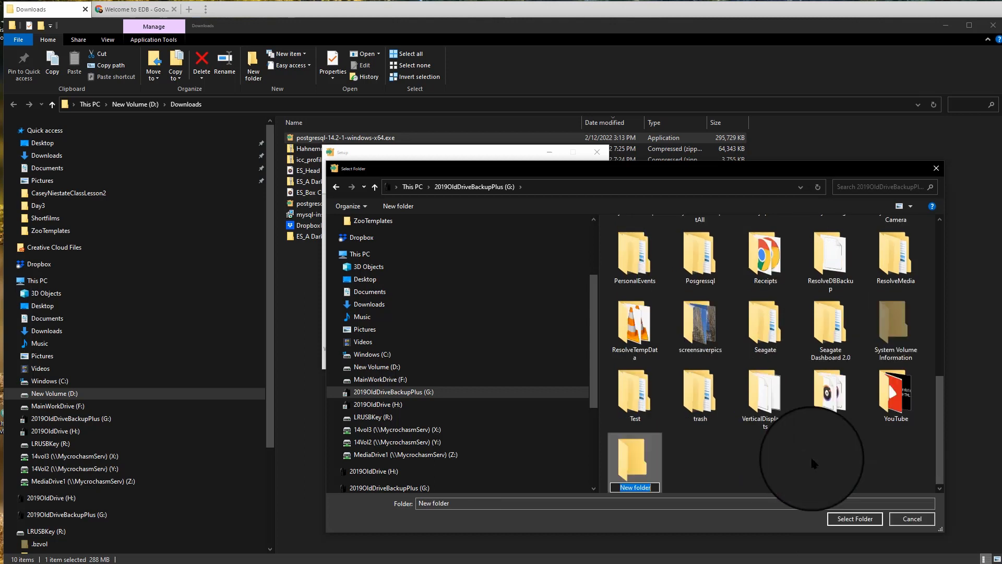
pyautogui.write('PostgressqlDB')
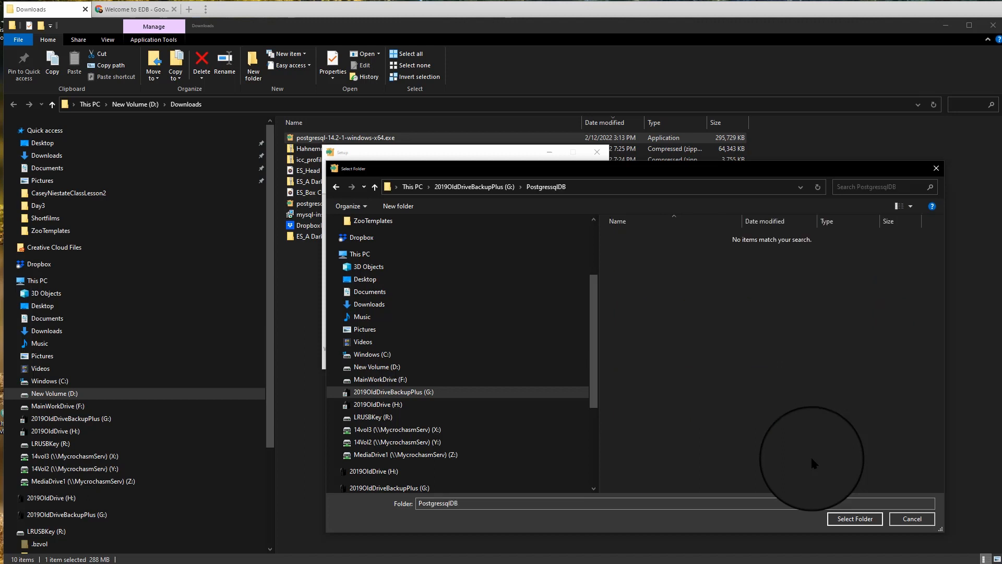
pyautogui.click(854, 519)
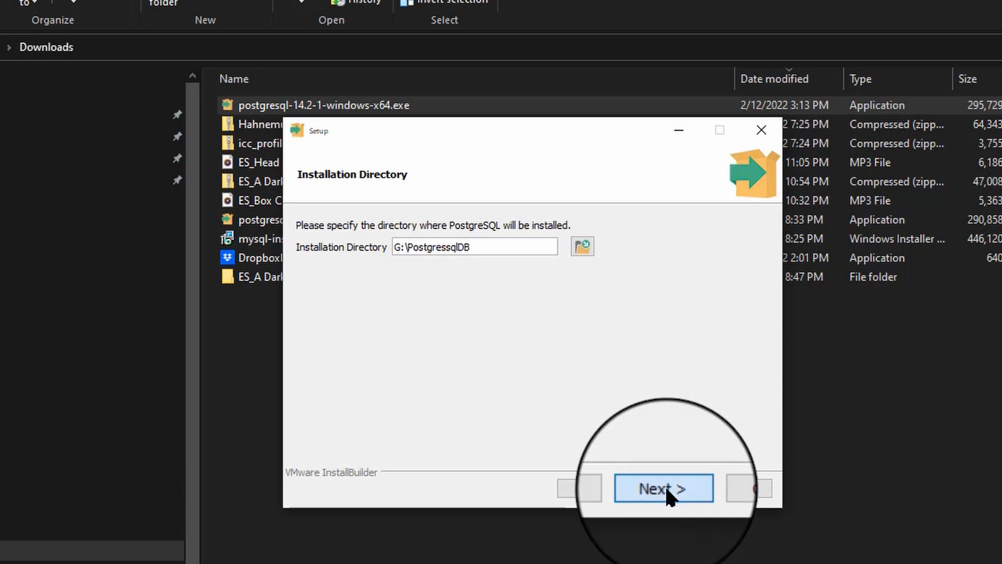
# Step: Accept G:\PostgressqlDB as the install folder and keep all four components selected
pyautogui.click(663, 488)
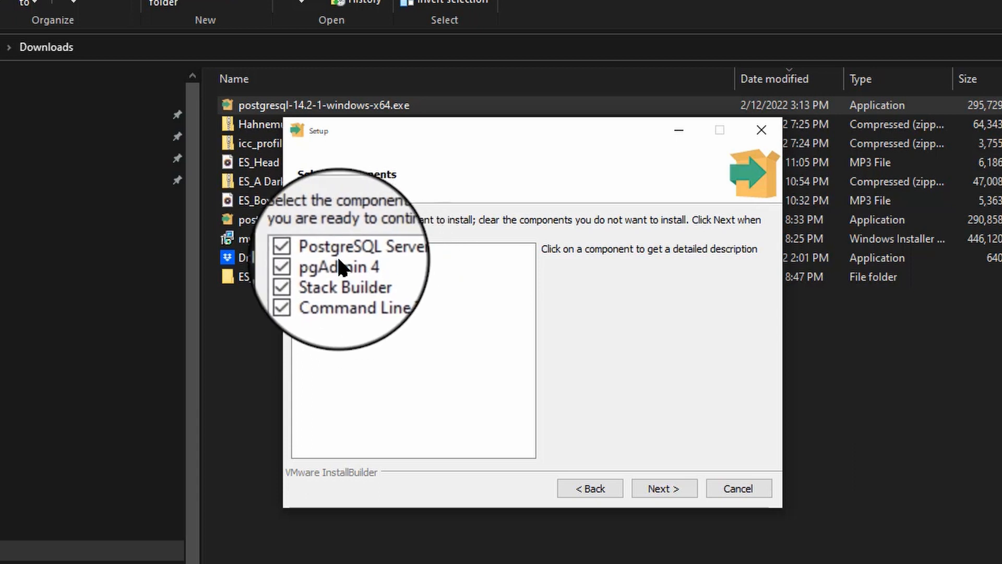
pyautogui.moveTo(403, 326)
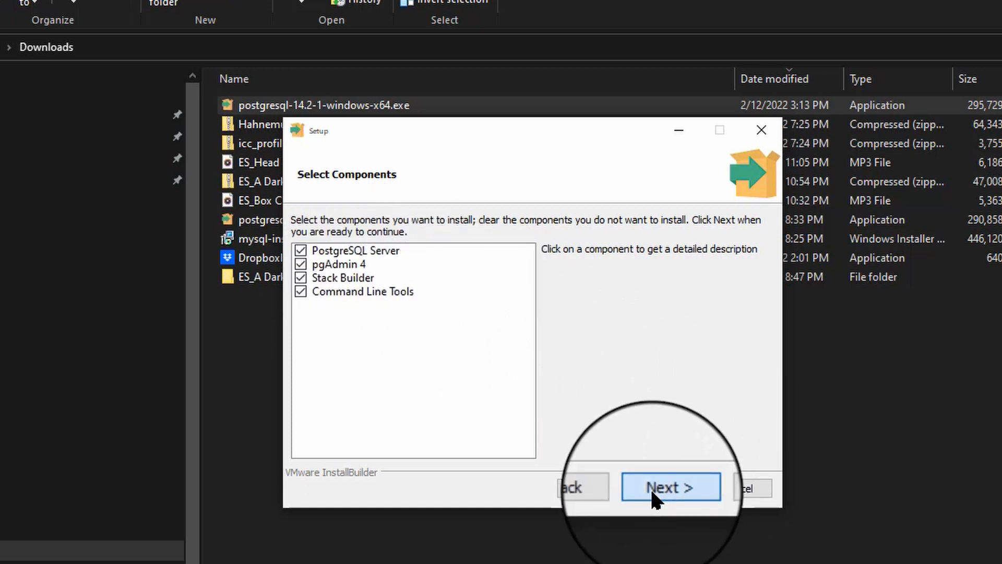
pyautogui.click(670, 487)
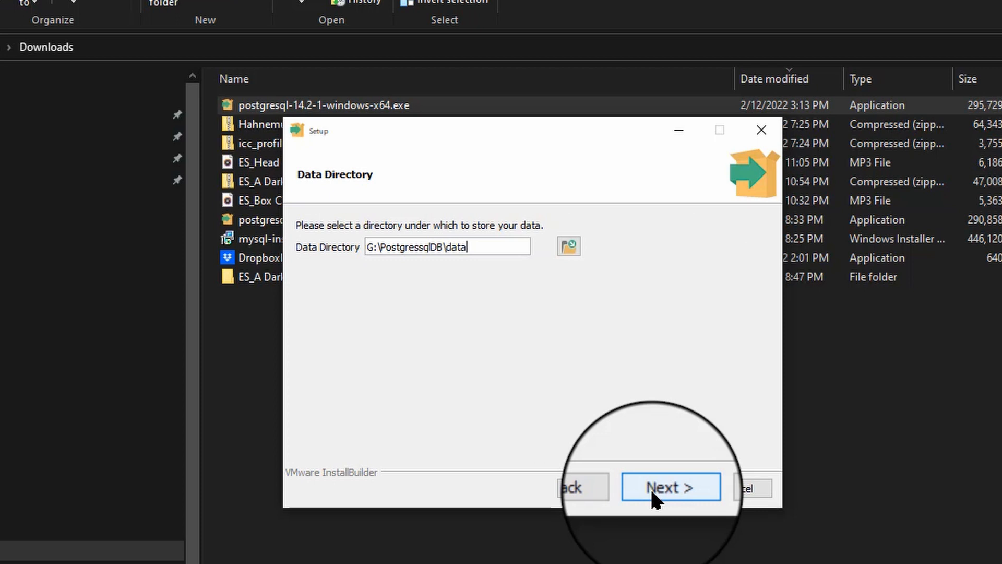
# Step: Accept the G:\PostgressqlDB\data directory, enter the superuser password, keep port 5432 and default locale, and accept the summary
pyautogui.click(669, 486)
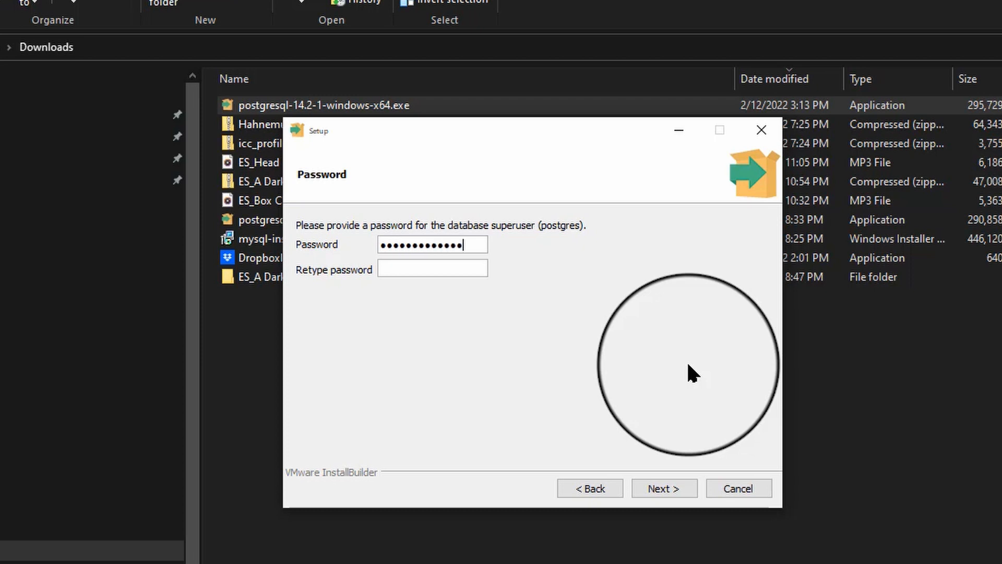
pyautogui.write('•')
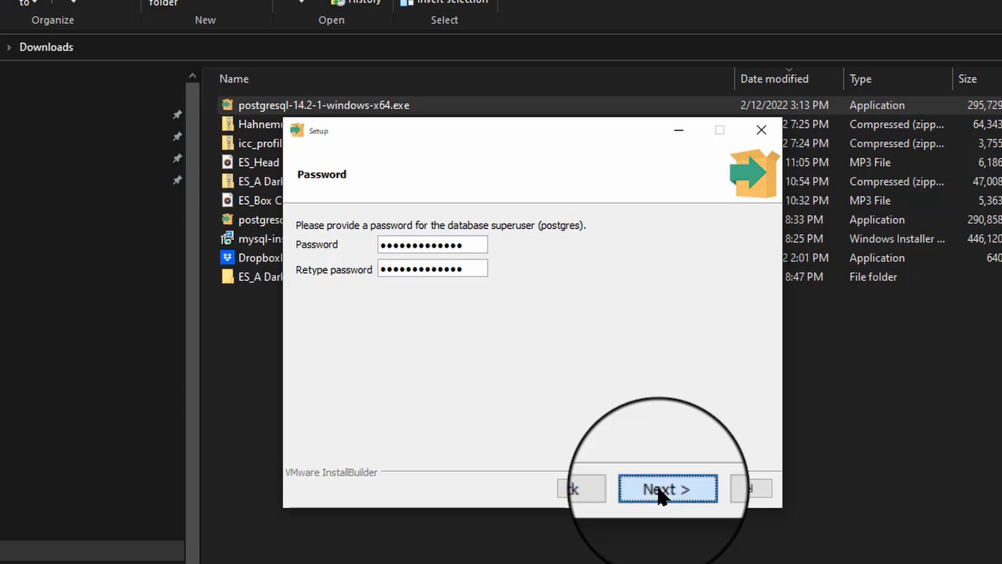
pyautogui.click(667, 488)
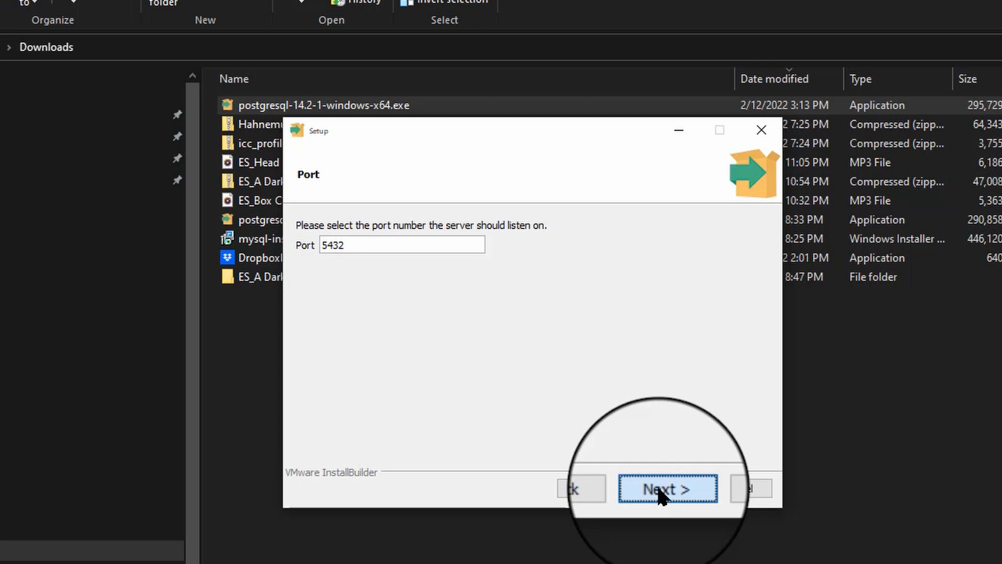
pyautogui.click(667, 488)
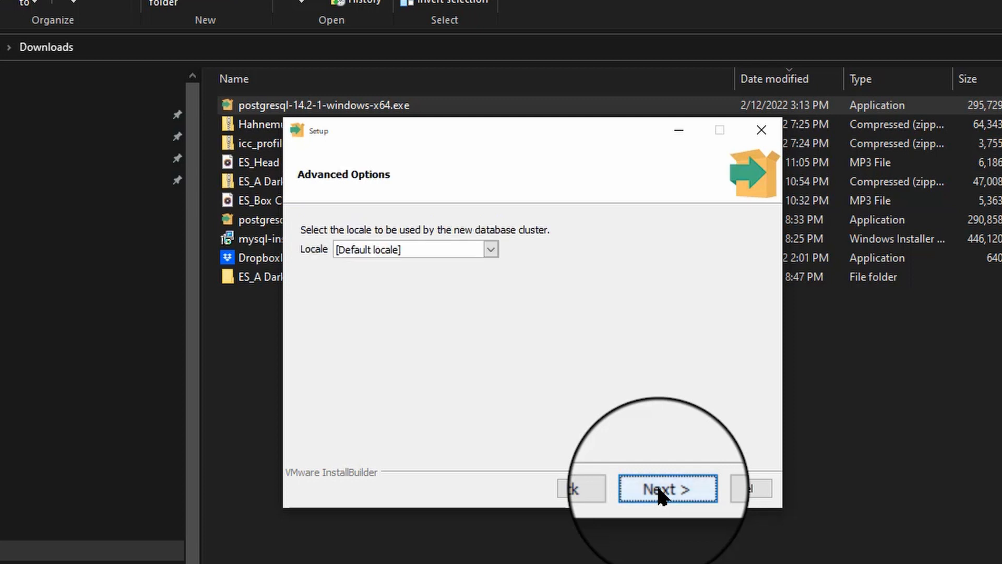
pyautogui.click(667, 488)
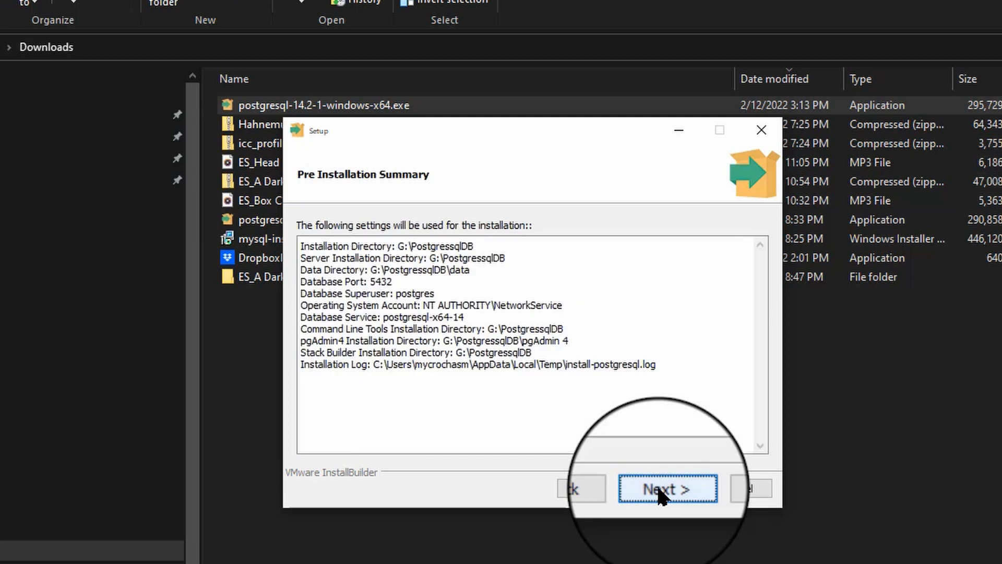
pyautogui.click(667, 489)
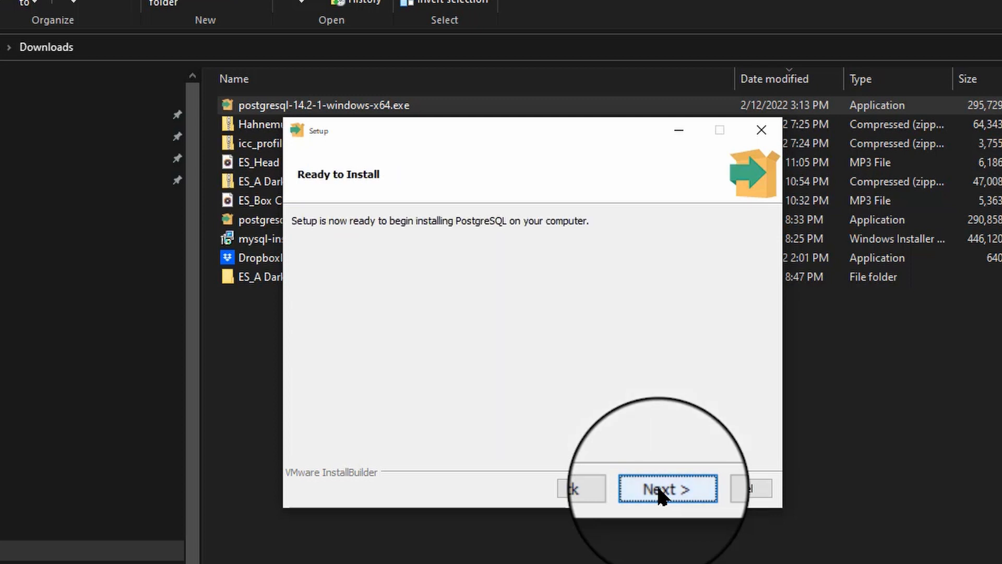
# Step: Run the installation and finish setup with 'Launch Stack Builder at exit' left unchecked
pyautogui.click(666, 488)
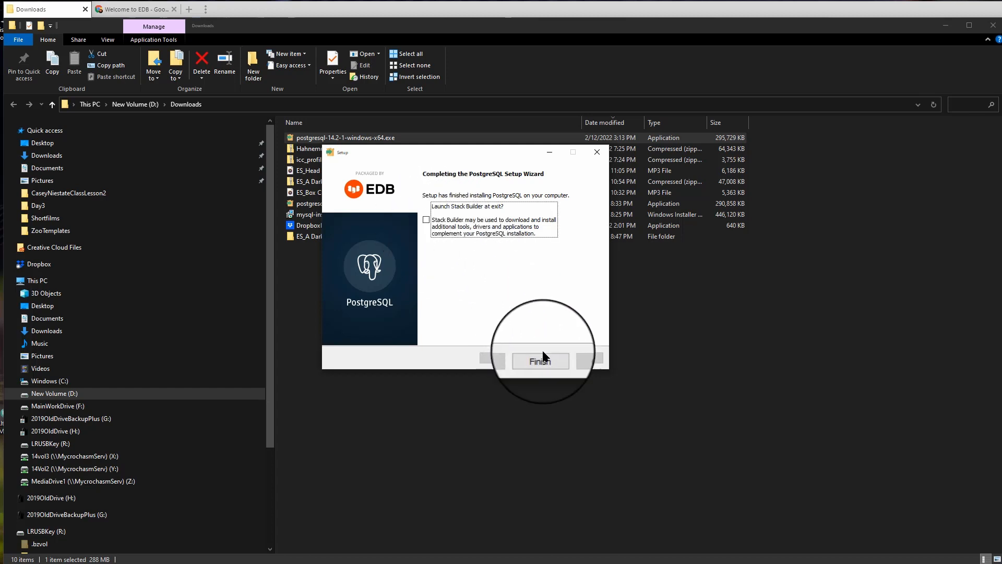
pyautogui.click(540, 360)
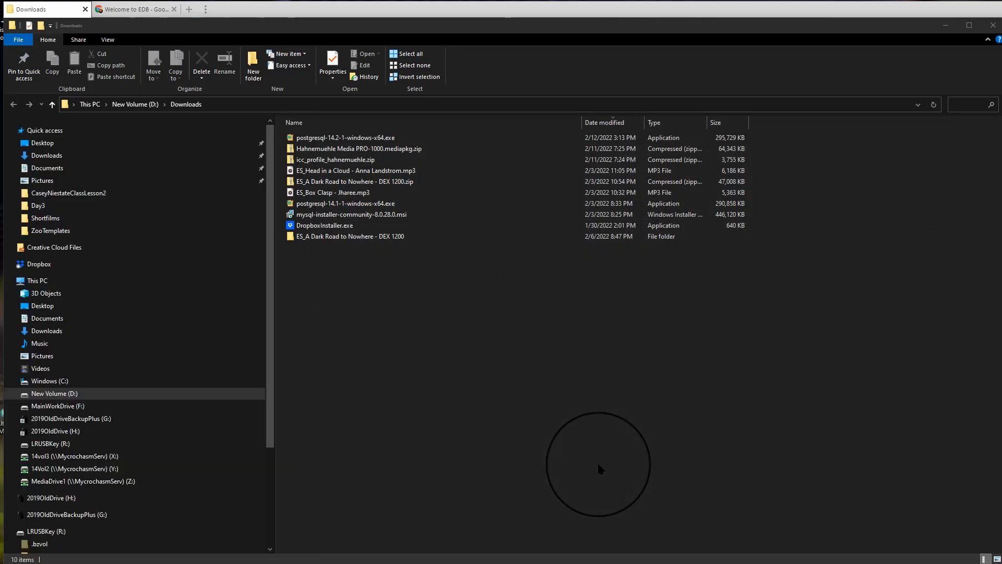
# Step: Launch pgAdmin 4 from the Start menu so its dashboard opens in the browser
pyautogui.click(135, 10)
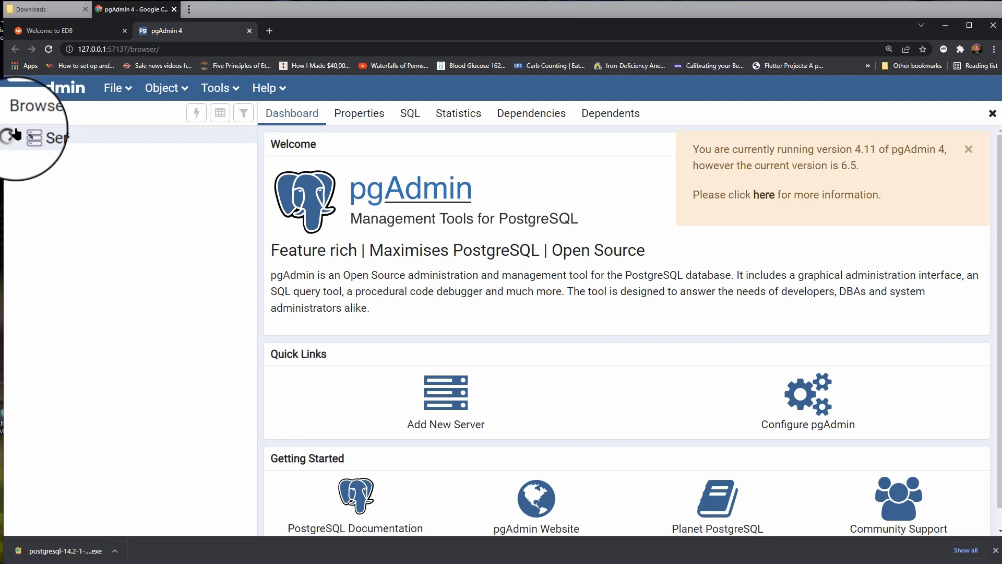
pyautogui.click(13, 136)
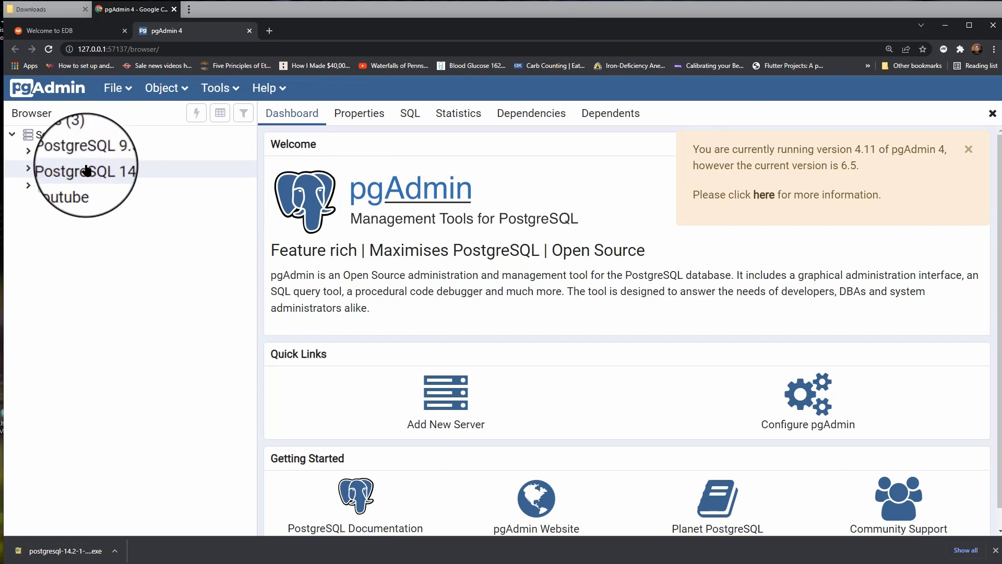
pyautogui.click(87, 169)
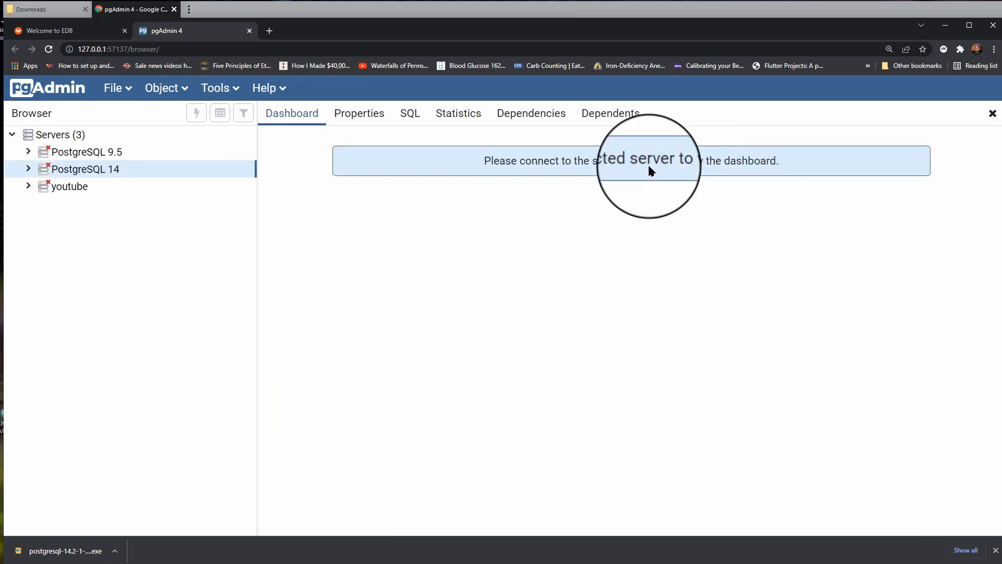
pyautogui.moveTo(139, 172)
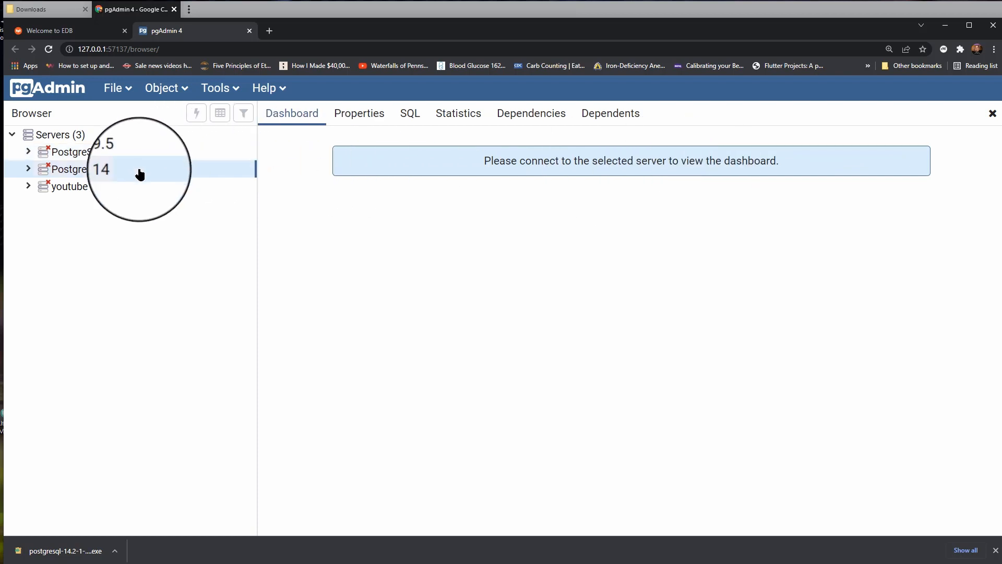
pyautogui.rightClick(85, 169)
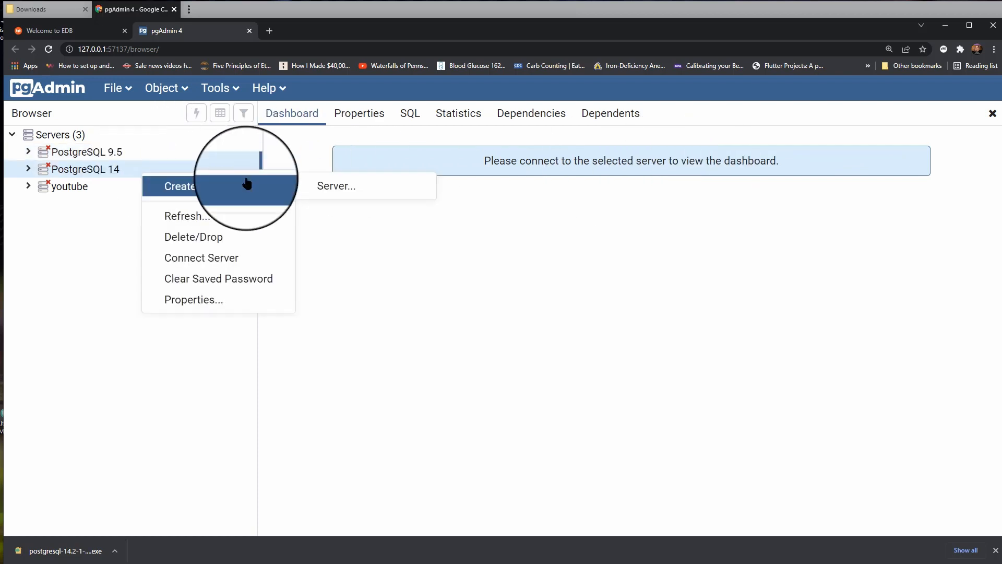
pyautogui.moveTo(237, 273)
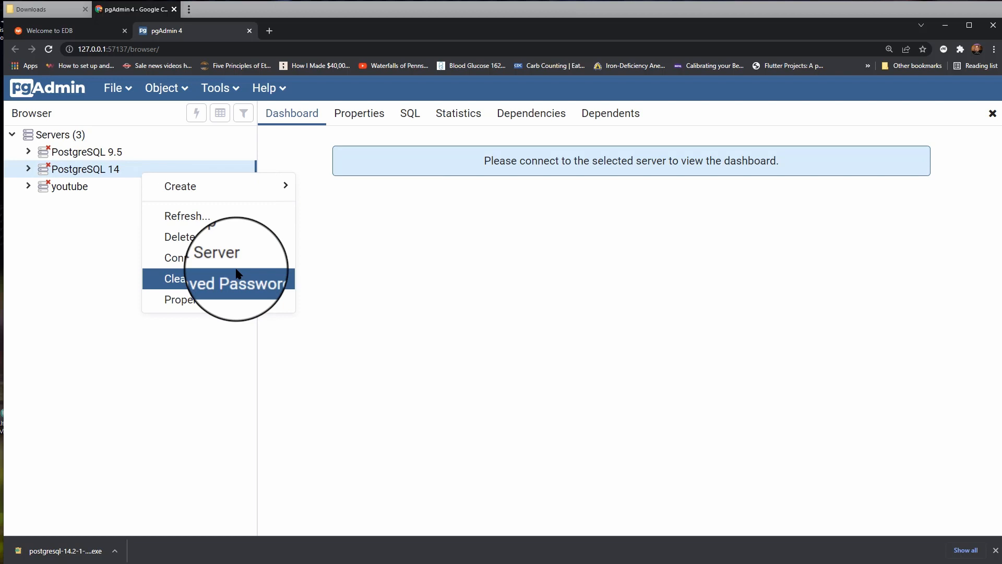
pyautogui.click(198, 258)
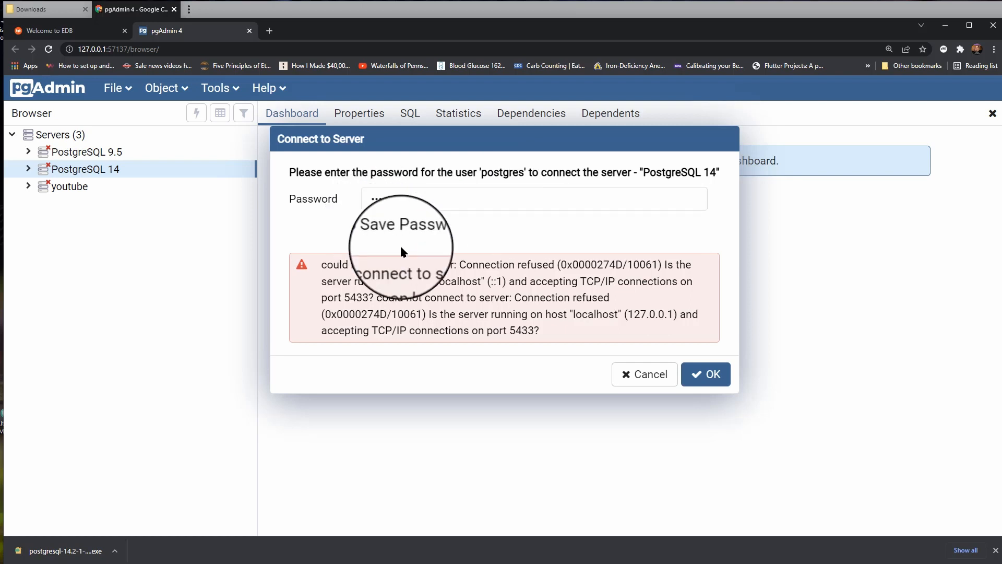
pyautogui.click(706, 374)
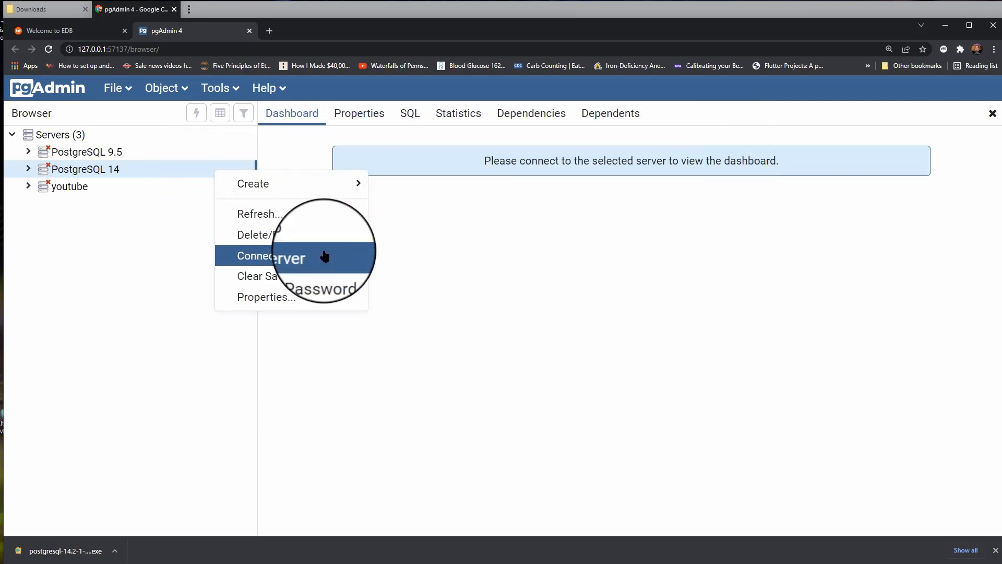
# Step: Set the PostgreSQL 14 server's connection port to 5432, save, and connect with the postgres password
pyautogui.click(270, 256)
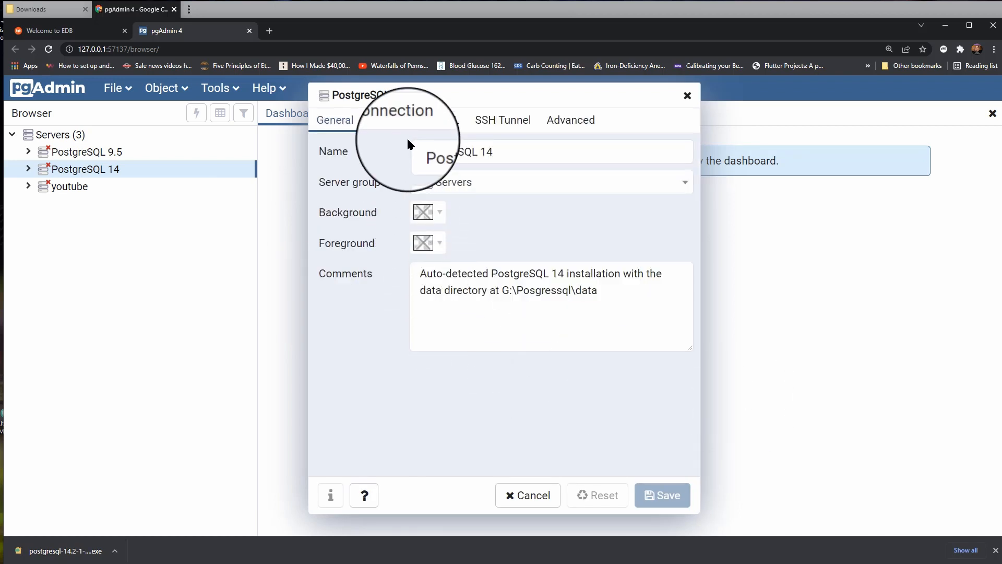
pyautogui.click(397, 119)
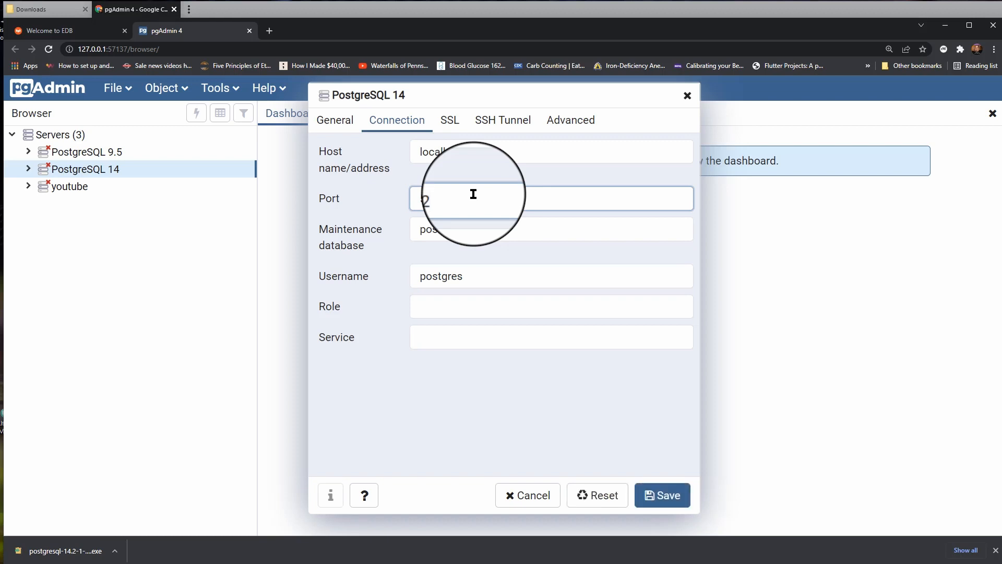
pyautogui.click(527, 495)
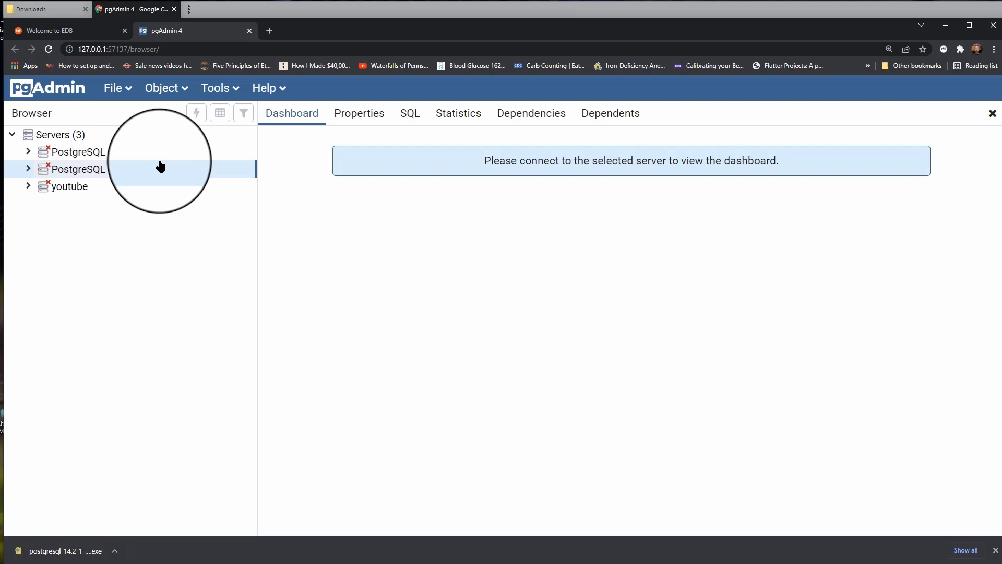
pyautogui.rightClick(76, 169)
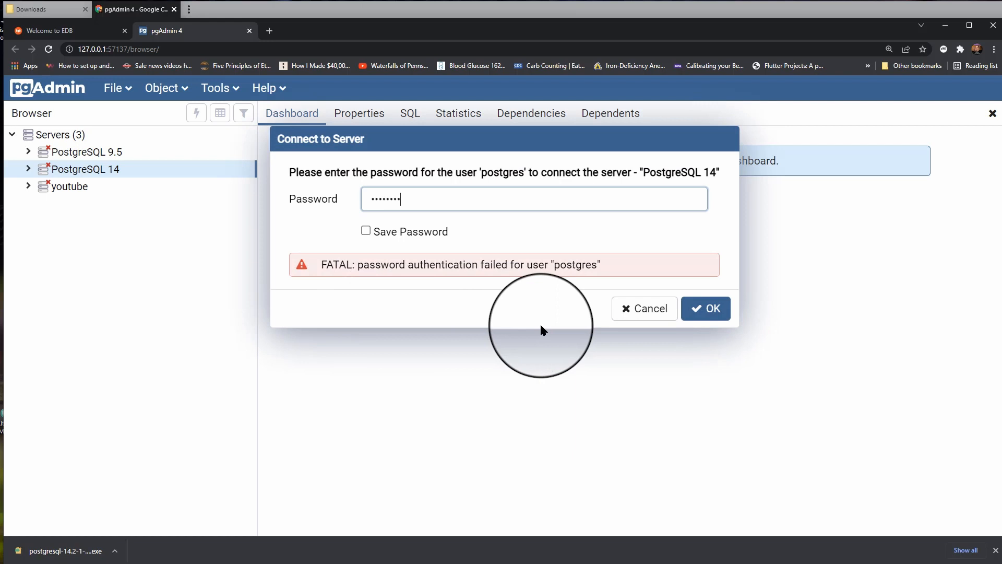
pyautogui.click(704, 309)
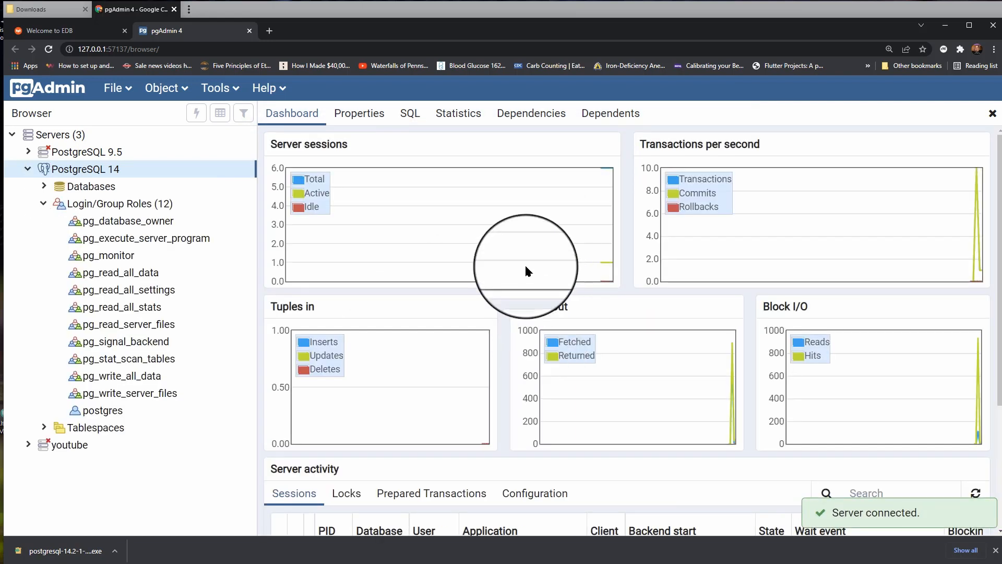
# Step: Review the connected server's Connection properties twice and close them without changes
pyautogui.rightClick(88, 169)
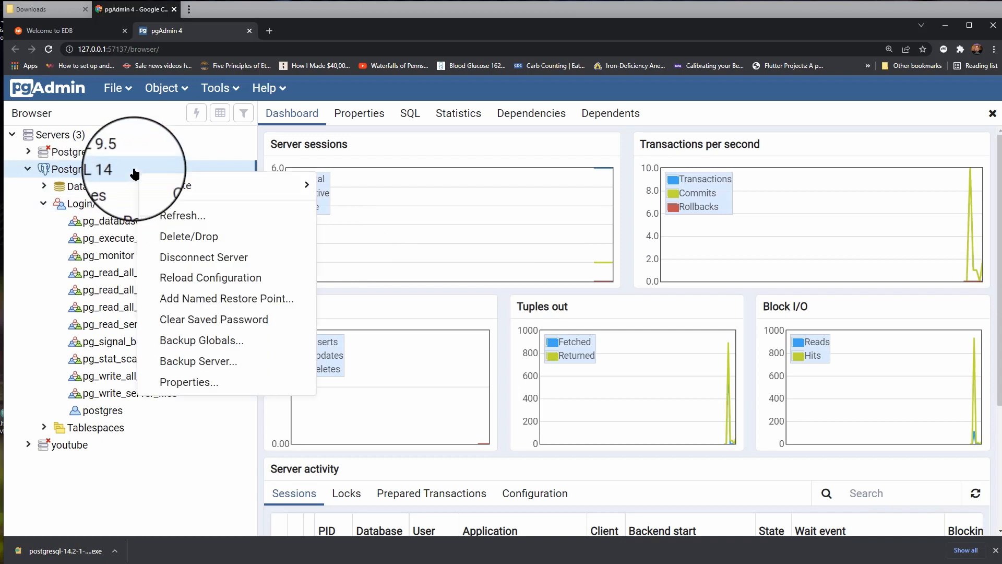
pyautogui.click(188, 382)
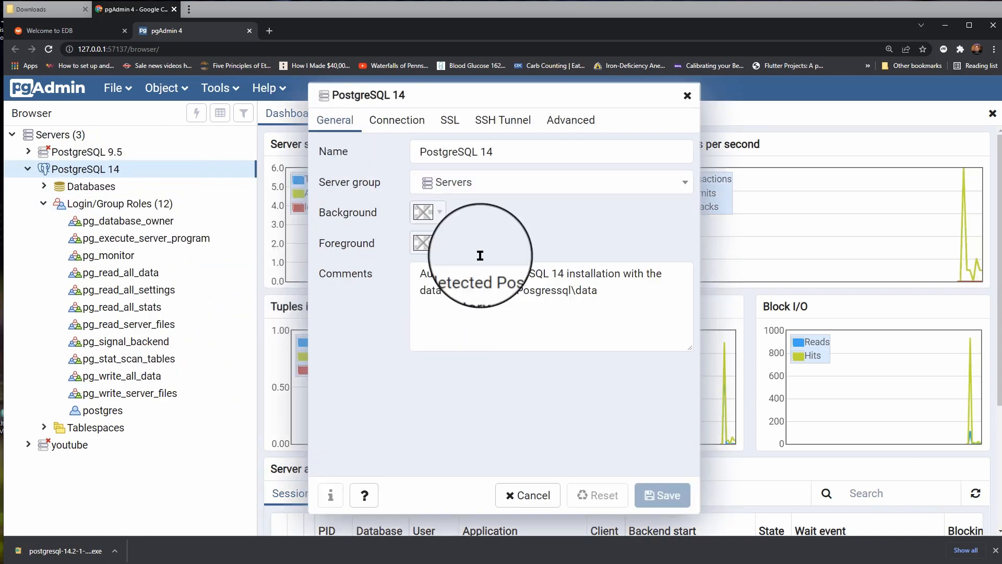
pyautogui.click(396, 120)
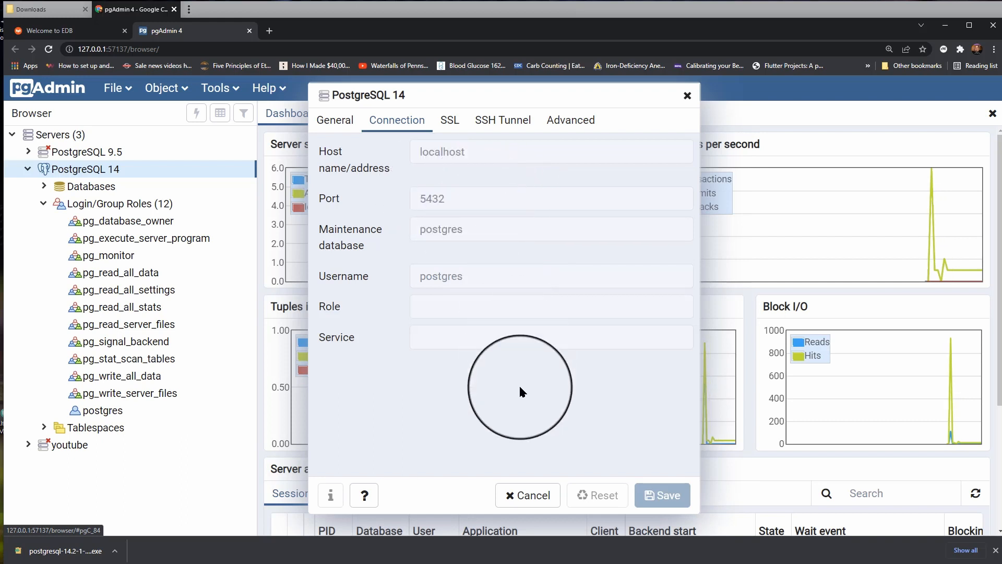
pyautogui.click(527, 494)
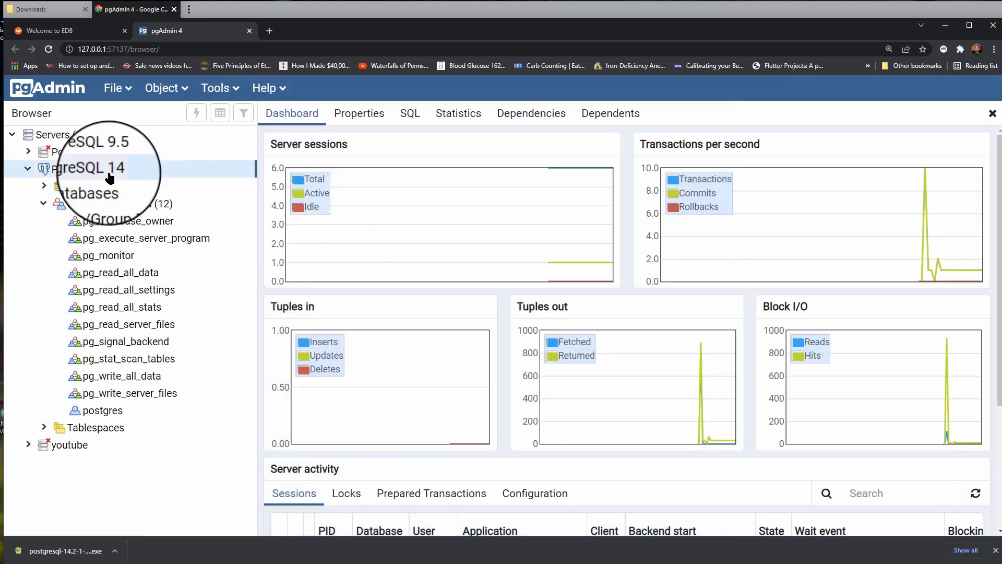
pyautogui.rightClick(87, 169)
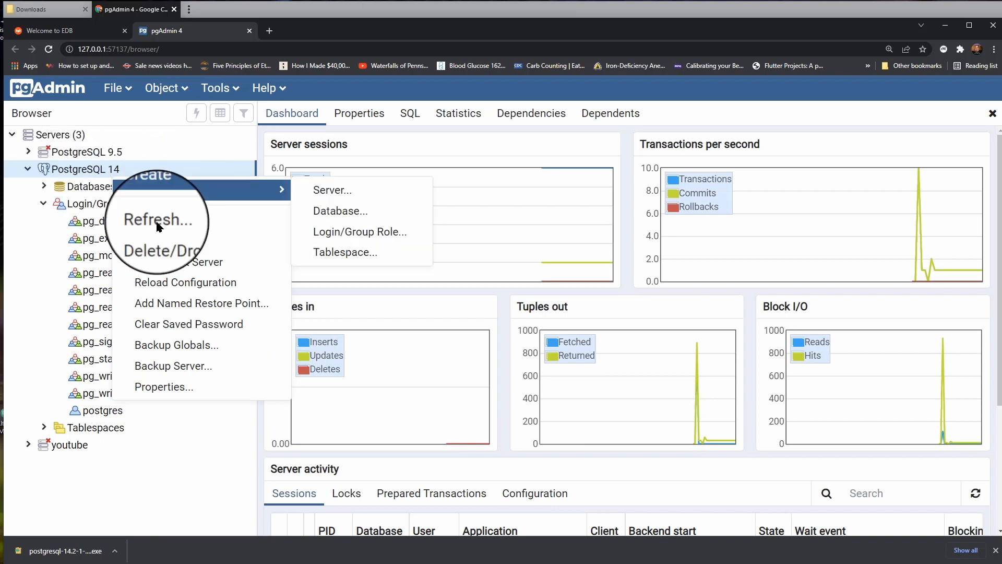
pyautogui.click(164, 386)
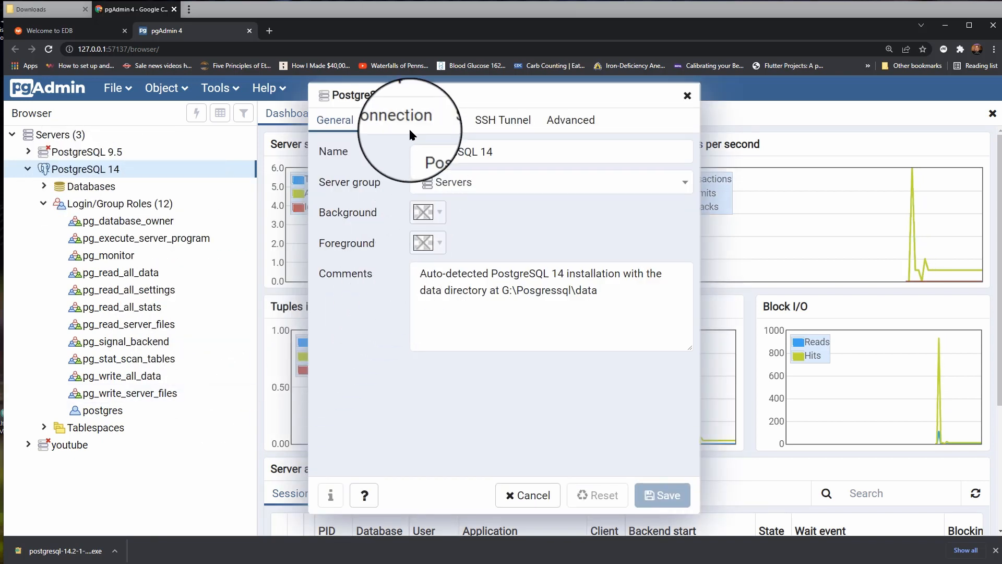
pyautogui.click(397, 120)
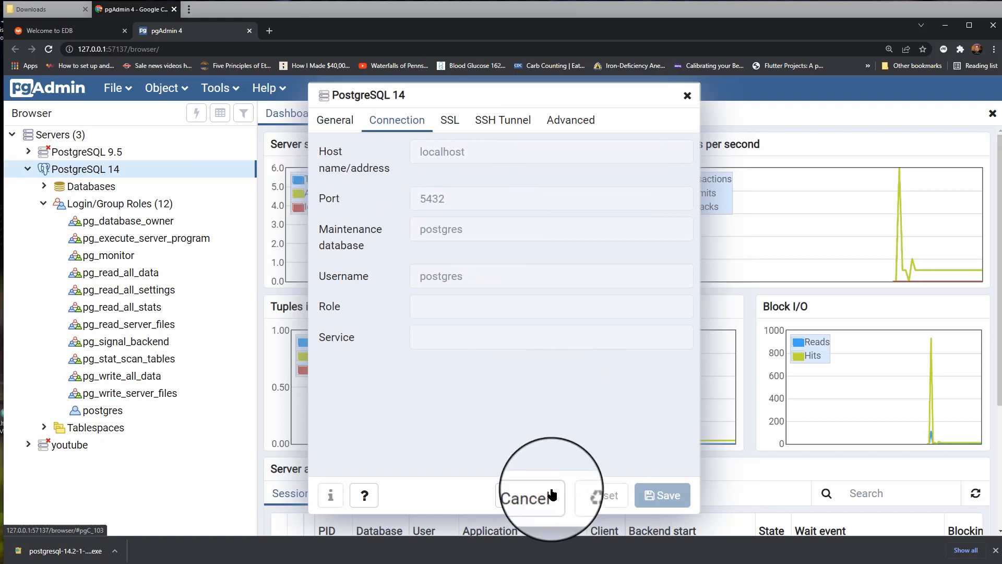
pyautogui.click(525, 498)
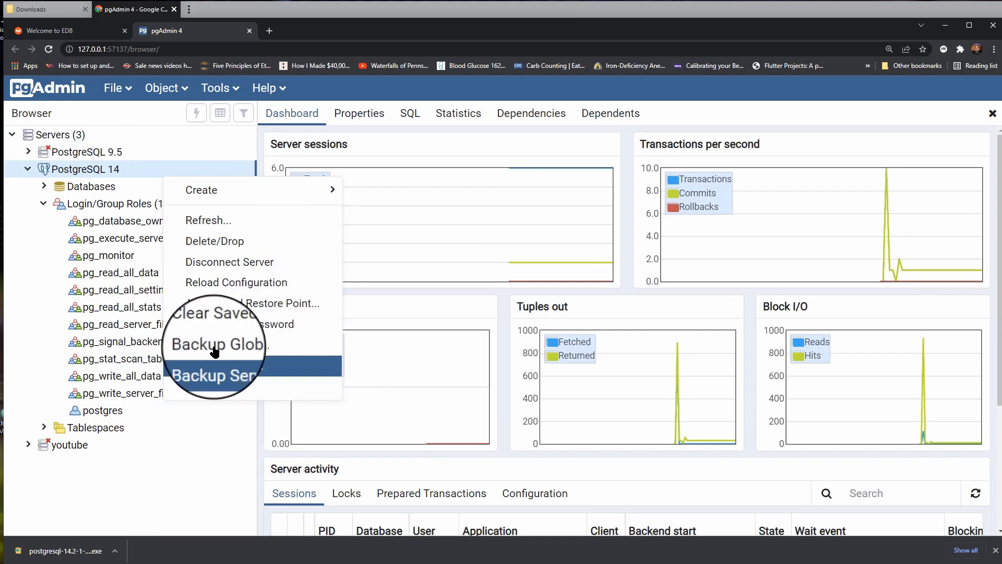
pyautogui.moveTo(249, 262)
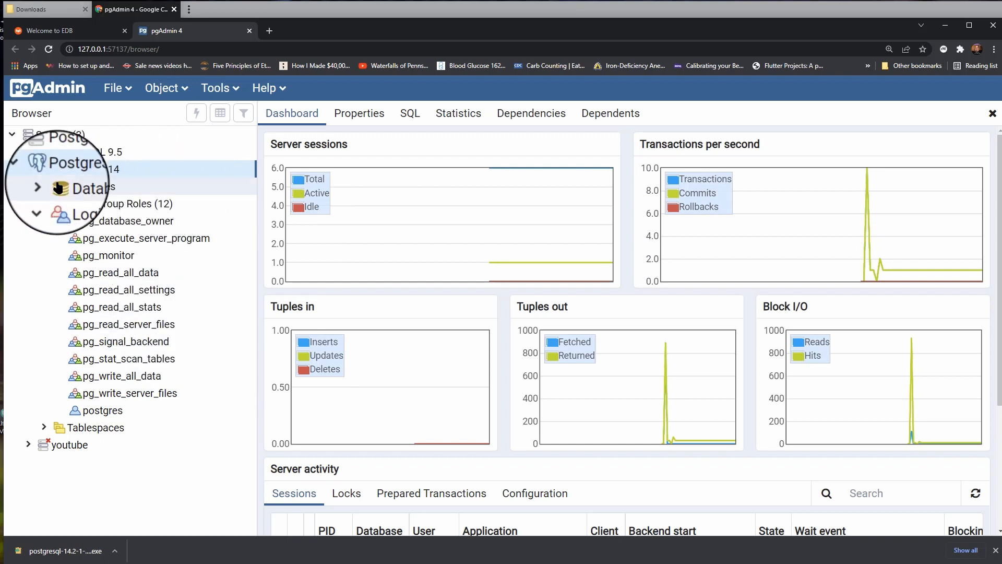
# Step: Expand Databases and the postgres database to list its Casts, Catalogs, Extensions and Schemas
pyautogui.click(37, 187)
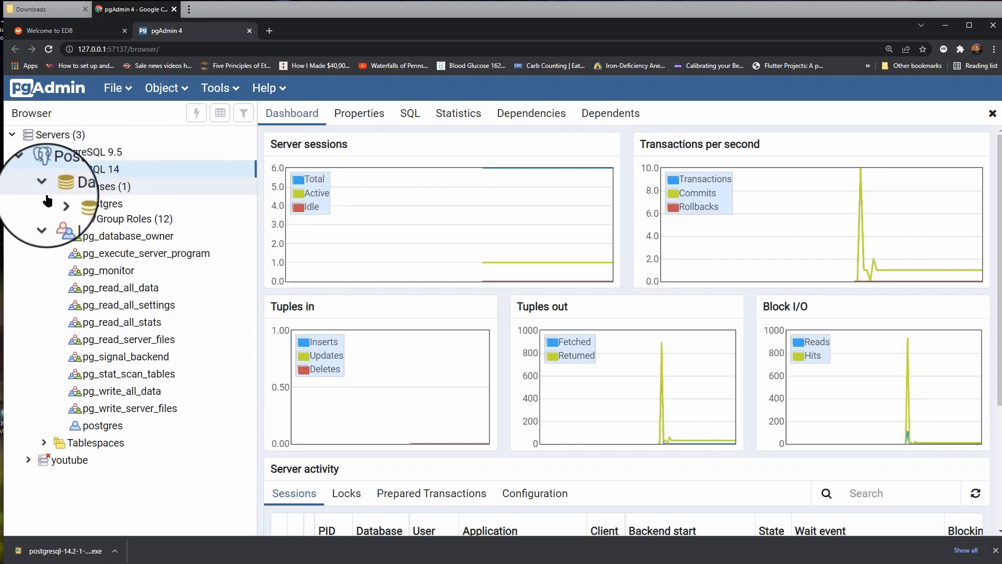
pyautogui.click(66, 204)
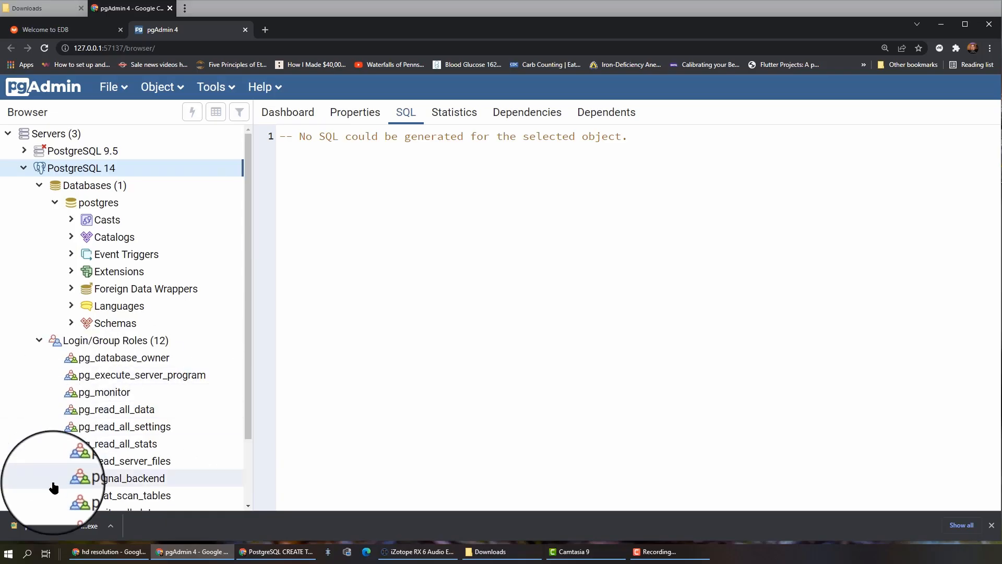
# Step: Search 'env' from Start and open the system Path variable's entries for editing
pyautogui.click(8, 551)
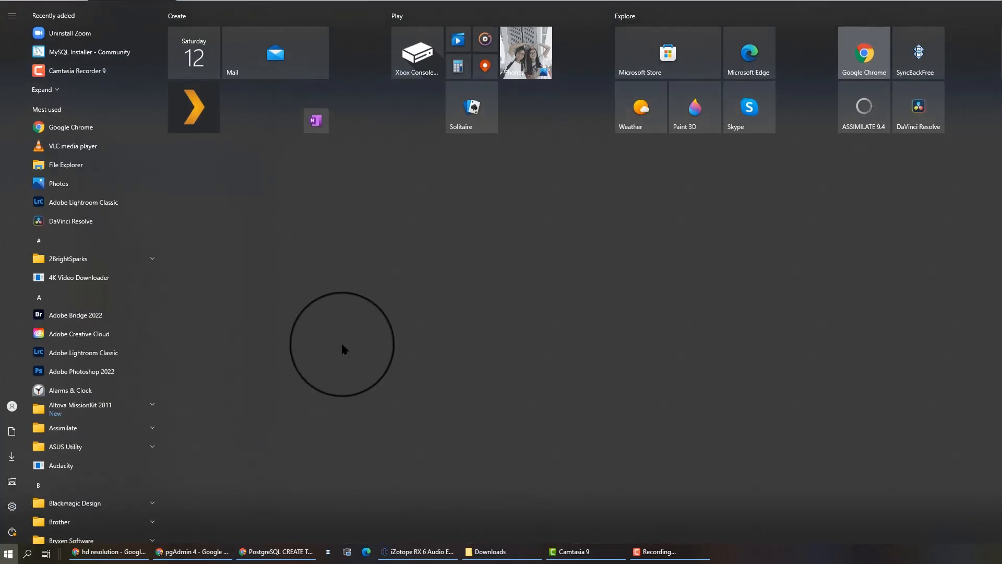
pyautogui.write('env')
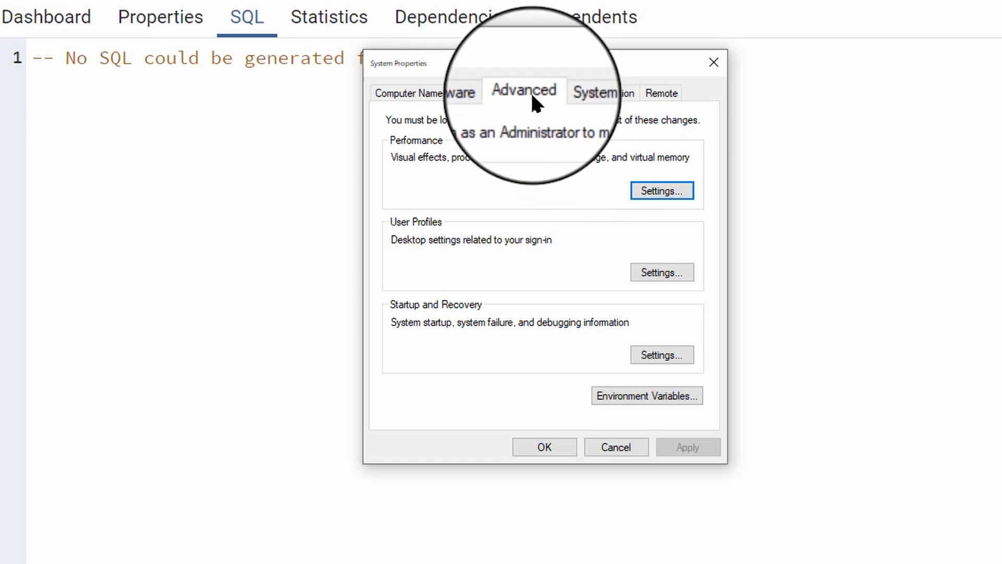
pyautogui.click(646, 395)
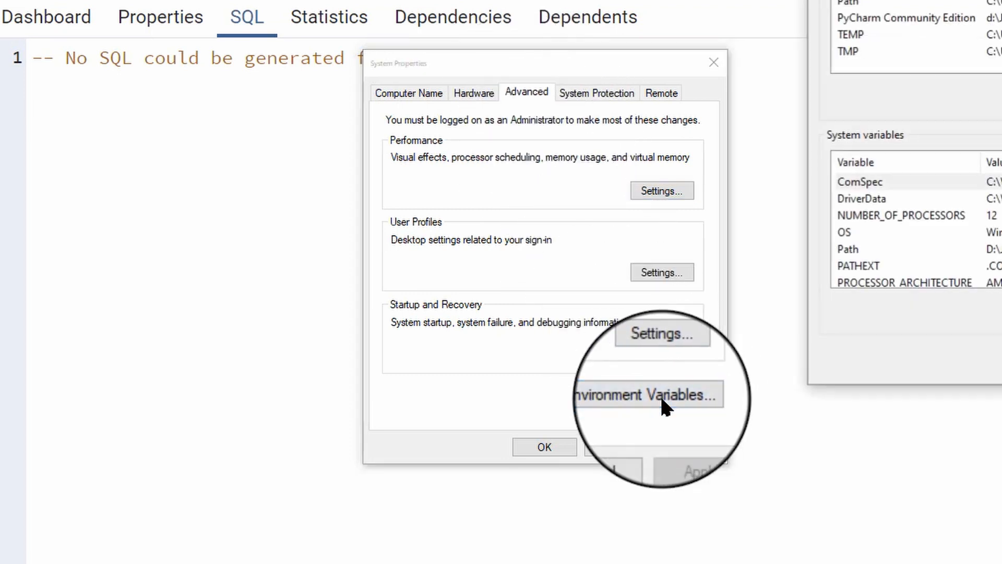
pyautogui.click(645, 395)
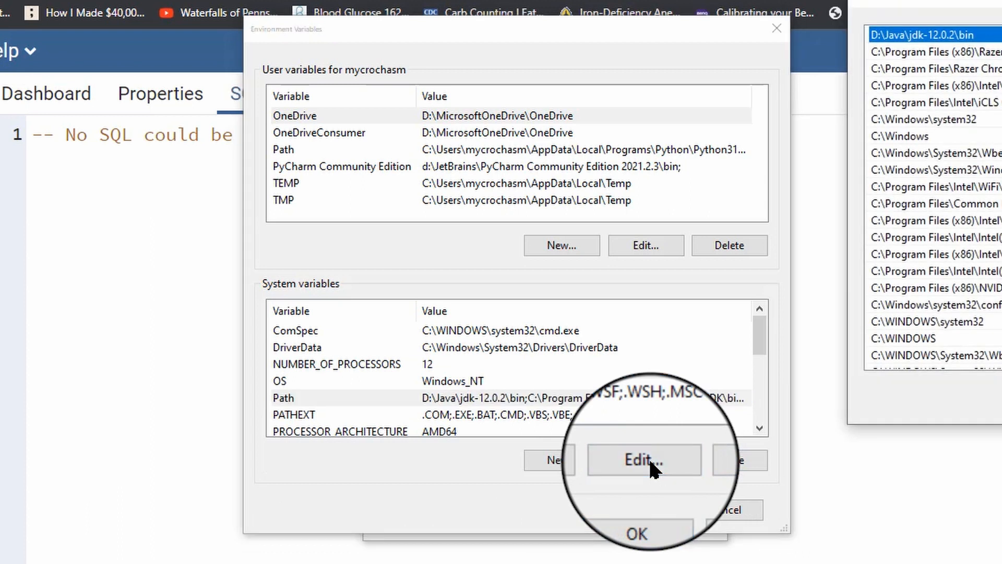
pyautogui.click(644, 460)
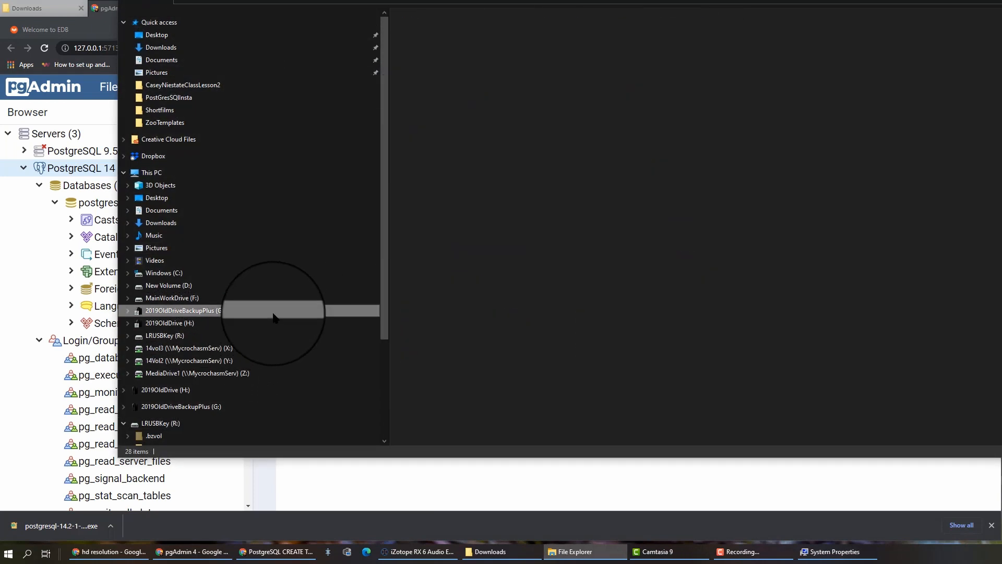
# Step: Browse into the G: drive toward the PostgreSQL bin folder
pyautogui.doubleClick(180, 310)
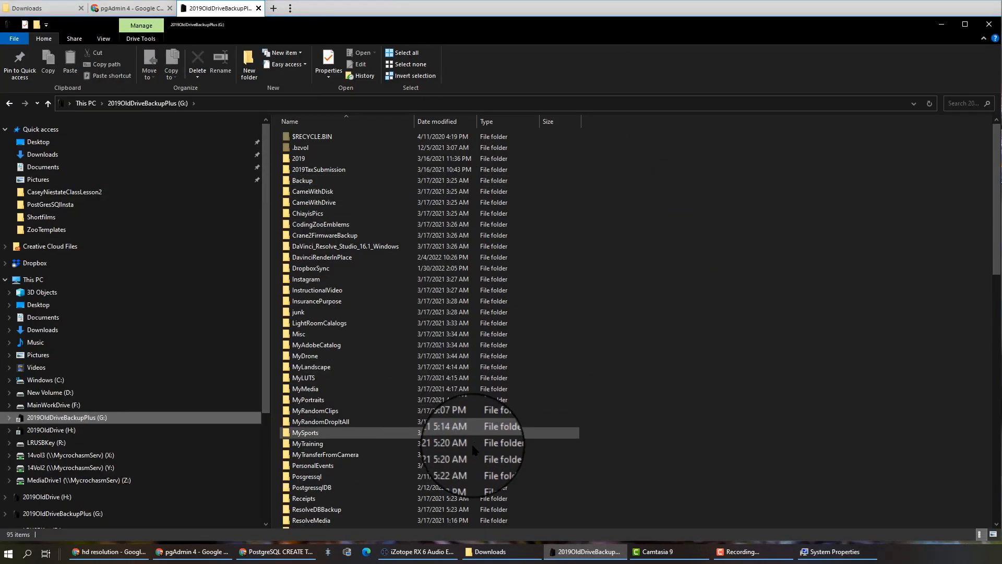
pyautogui.scroll(-3)
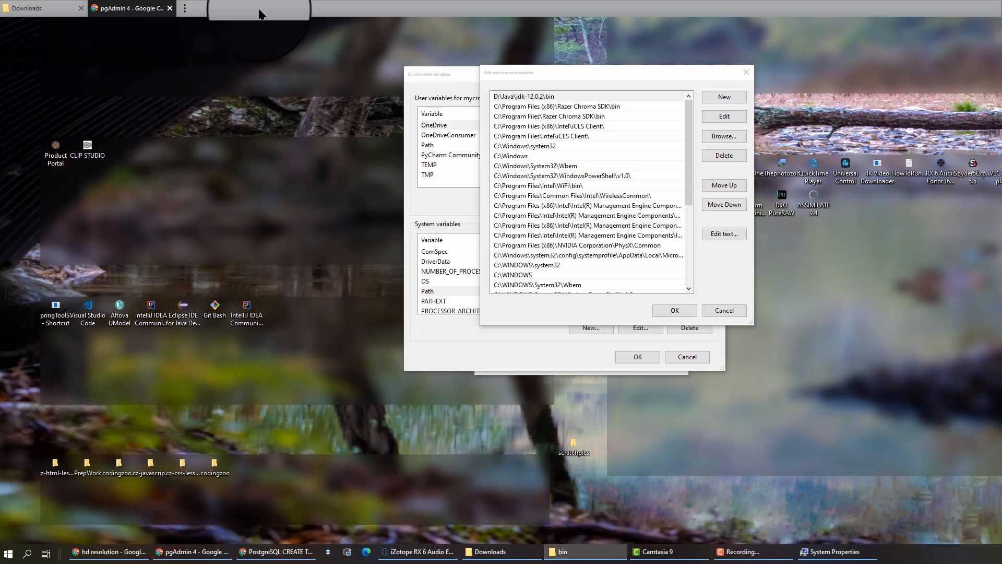
# Step: Add the G:\PostgressqlDB\bin entry to the system Path list
pyautogui.click(198, 551)
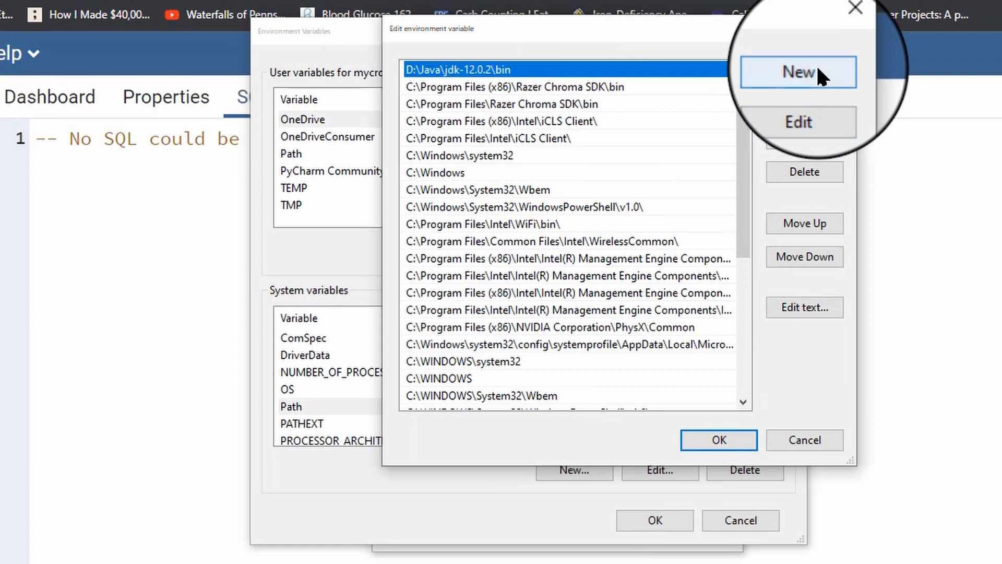
pyautogui.click(803, 71)
pyautogui.write('G:\\PostgressqlDB\\bin')
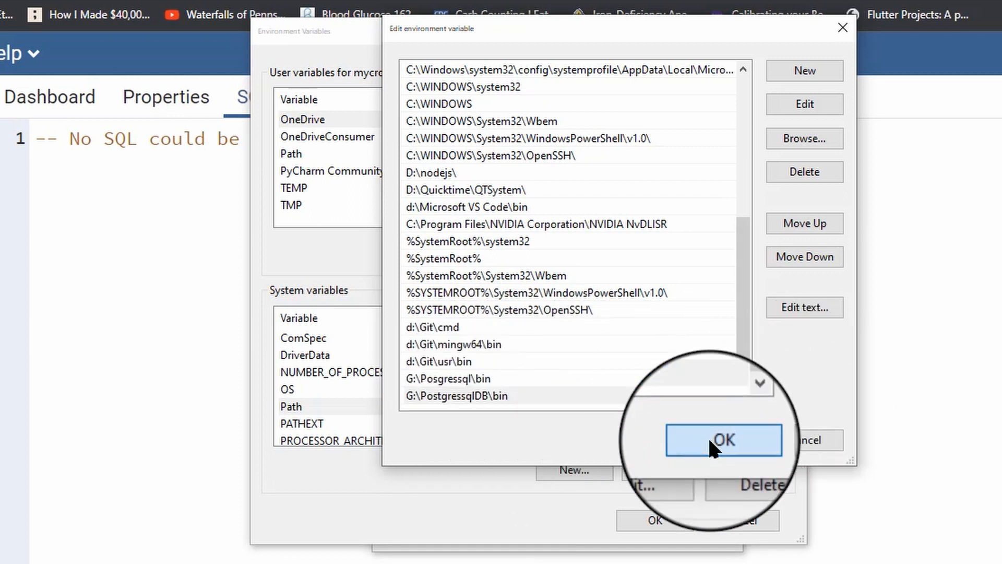
pyautogui.click(722, 439)
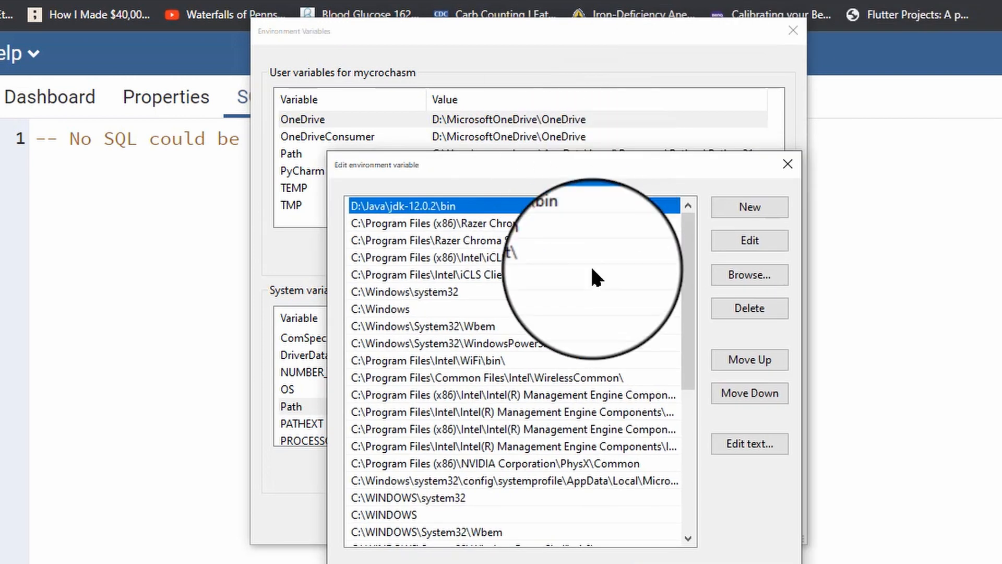
# Step: Delete the misspelled G:\Posgresql\bin entry and save the Path changes in both dialogs
pyautogui.scroll(-3)
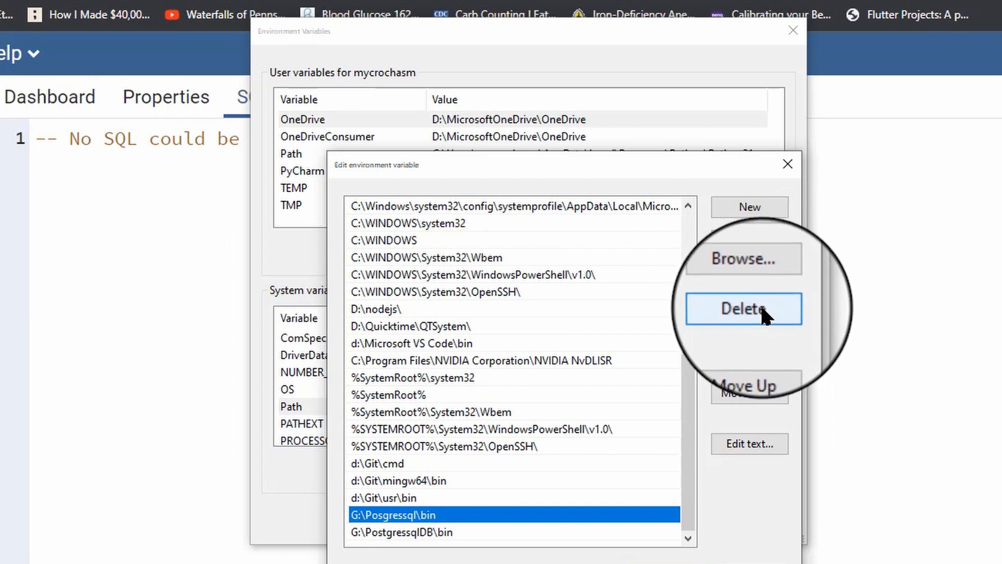
pyautogui.click(742, 308)
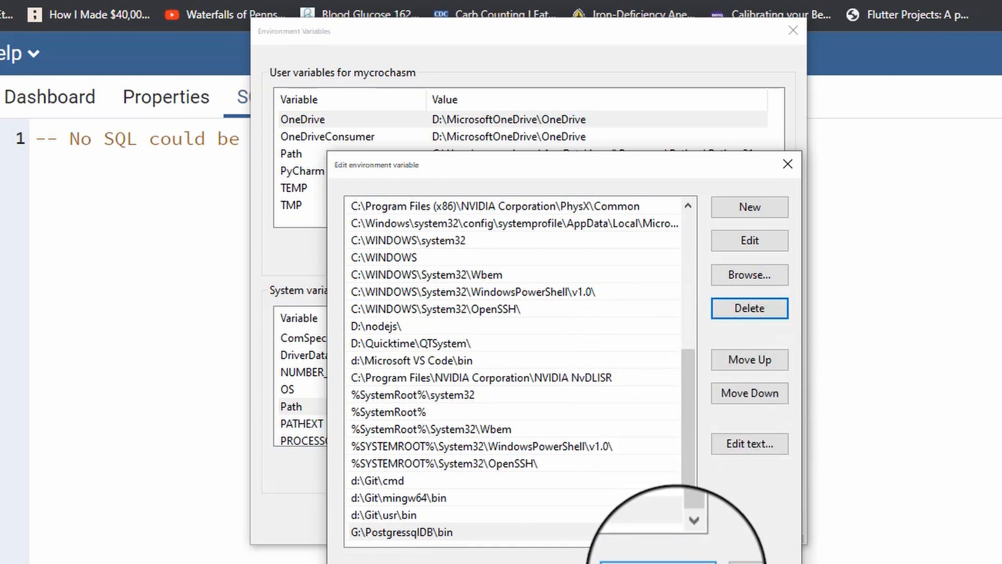
pyautogui.click(653, 515)
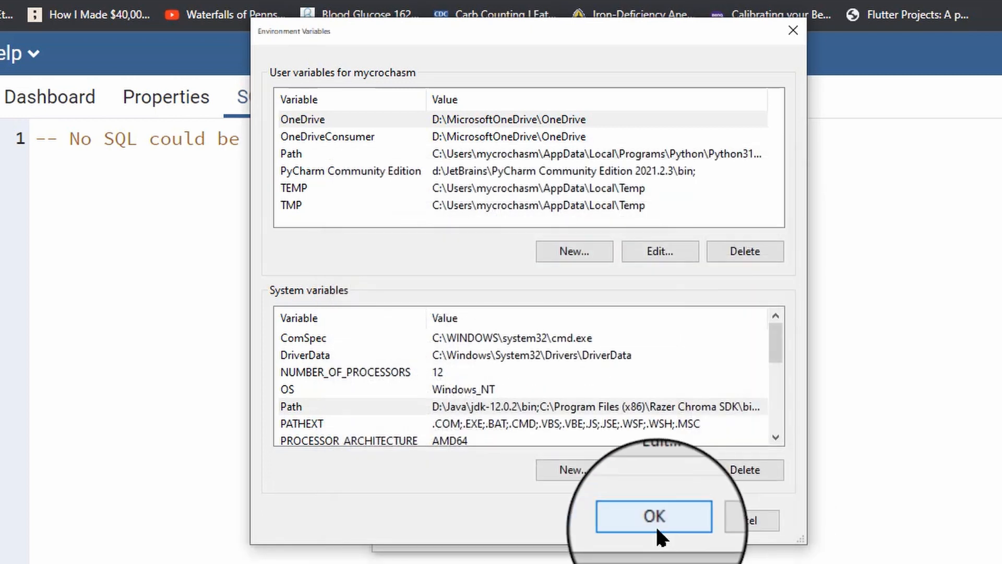
pyautogui.click(653, 515)
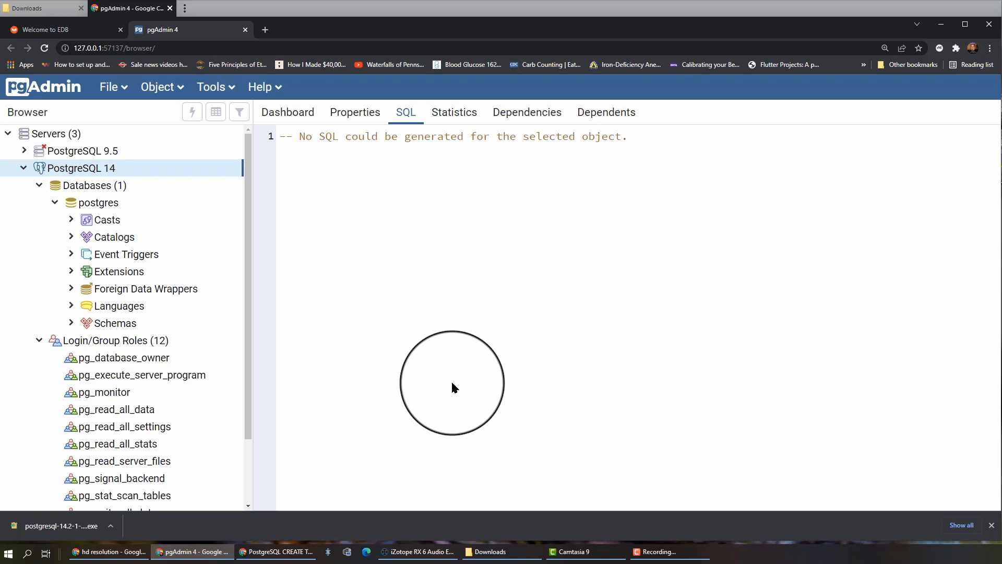
# Step: Launch Command Prompt from the Start menu search
pyautogui.click(9, 551)
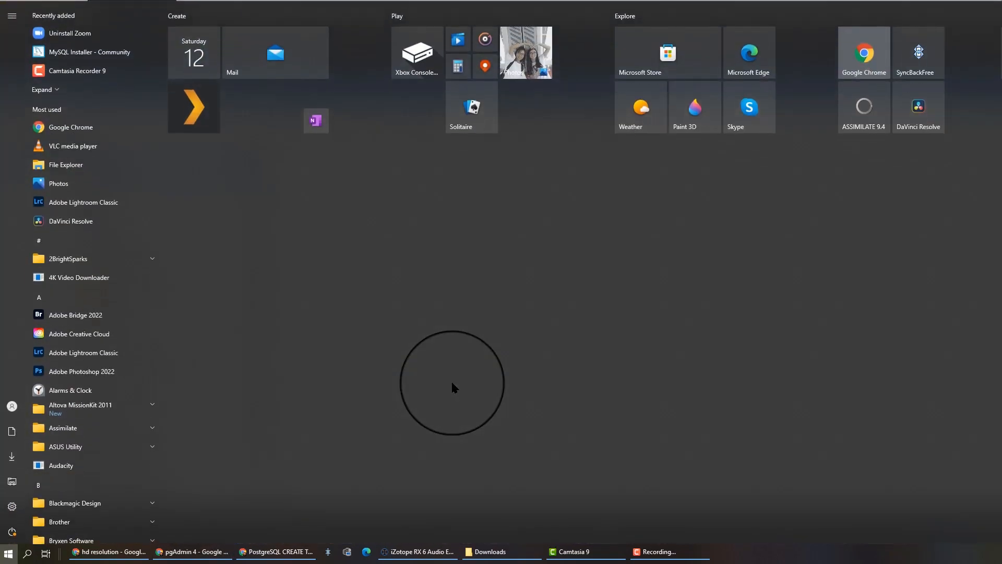
pyautogui.write('cmd')
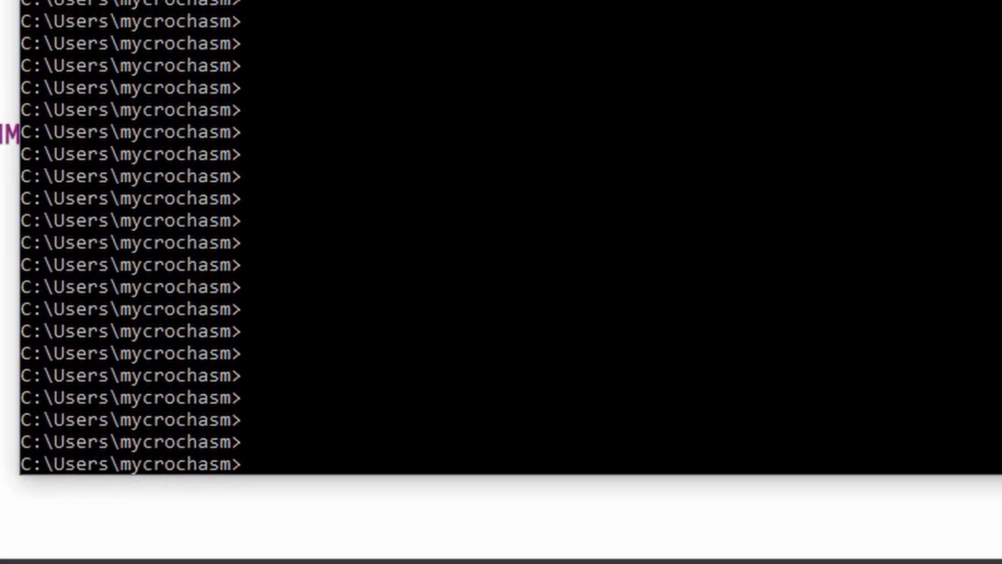
# Step: Run psql -U postgres and log in with the password to reach the postgres=# prompt
pyautogui.write('psql -')
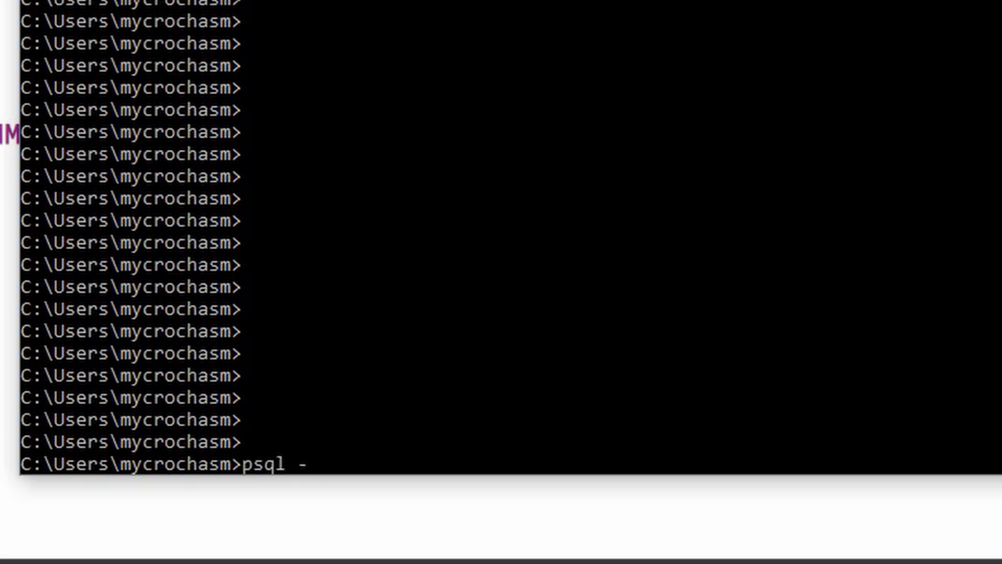
pyautogui.write('U')
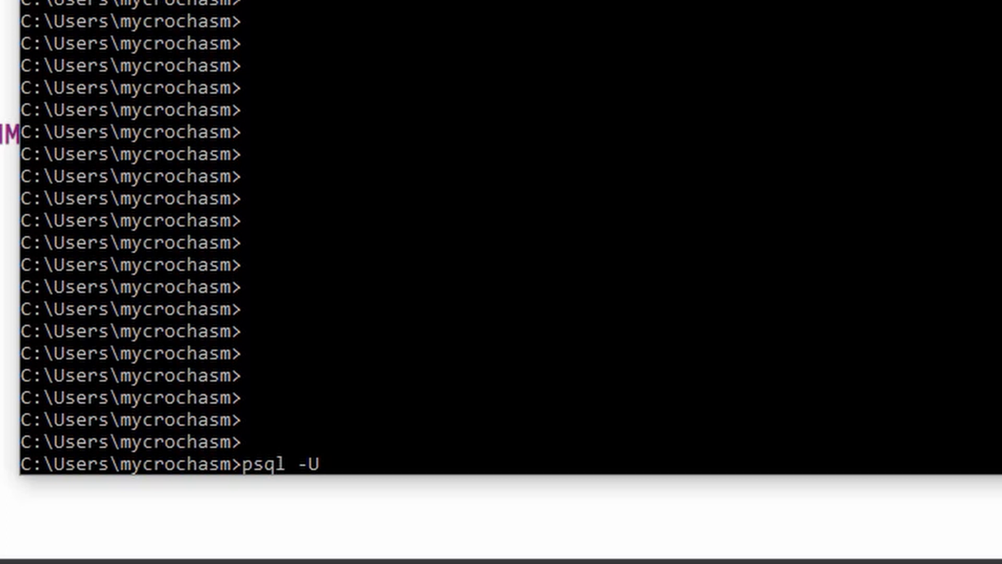
pyautogui.write('p')
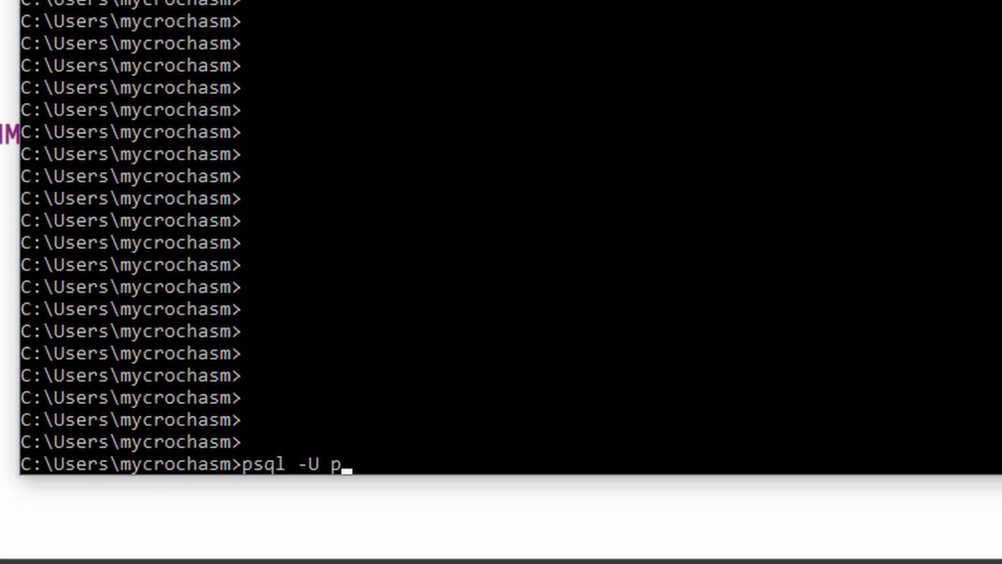
pyautogui.write('o')
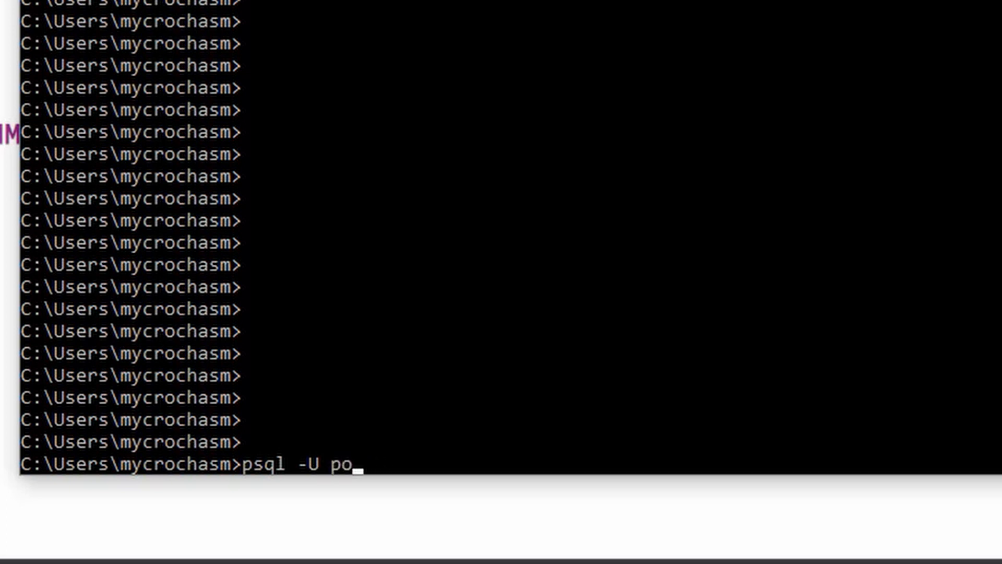
pyautogui.write('st')
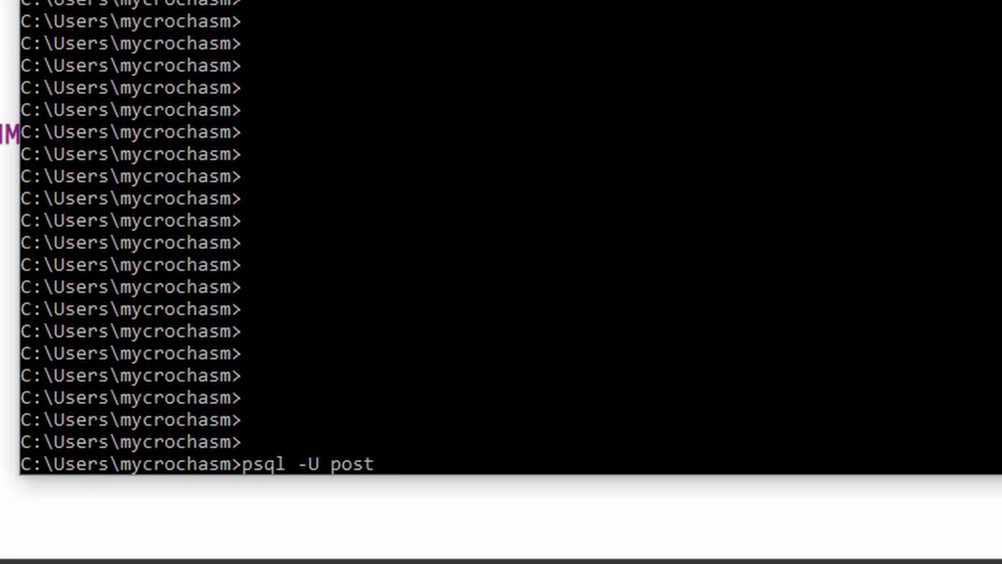
pyautogui.write('gres')
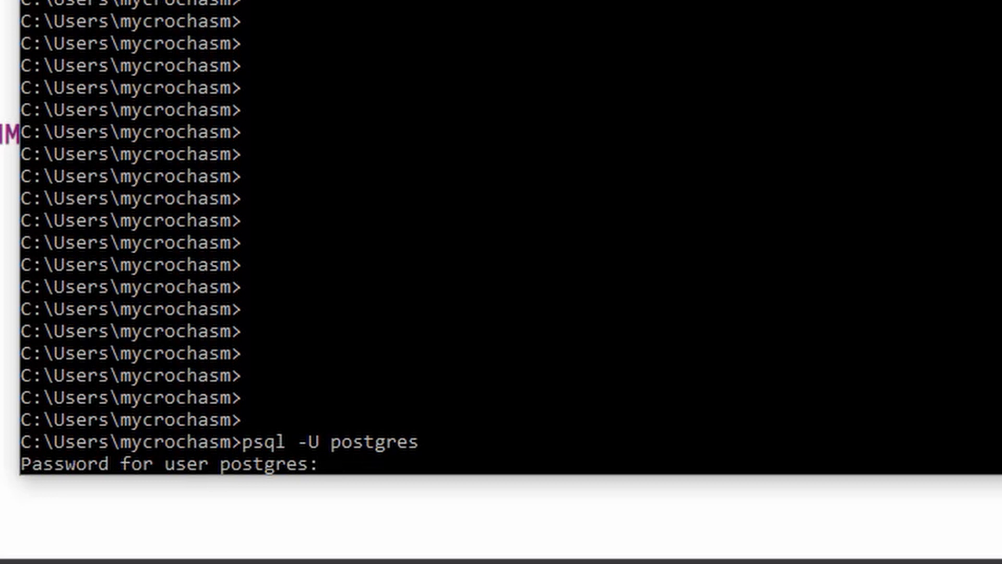
pyautogui.press('Enter')
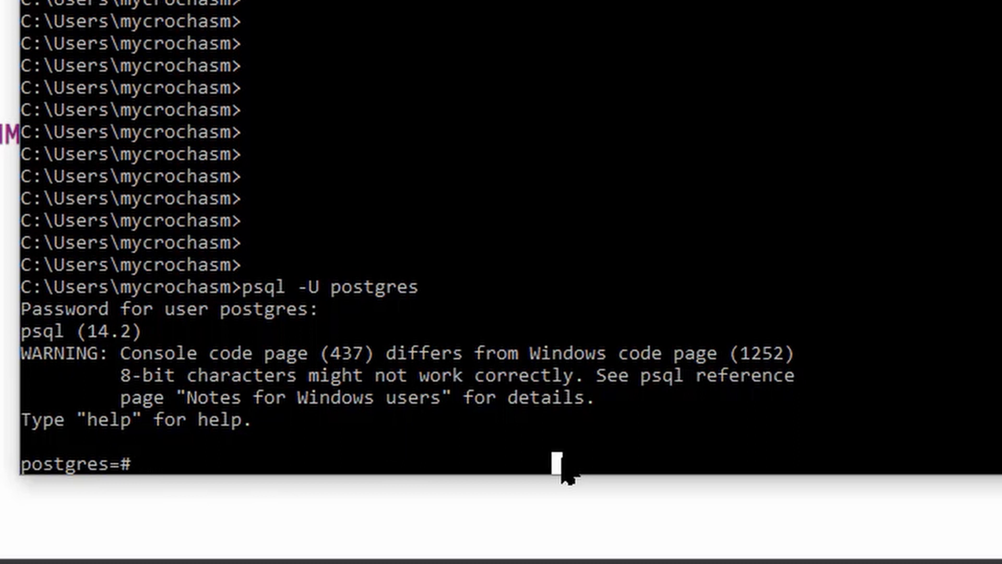
# Step: Enter CREATE DATABASE myOrderSystemDB; at the postgres=# prompt
pyautogui.write('CREATE')
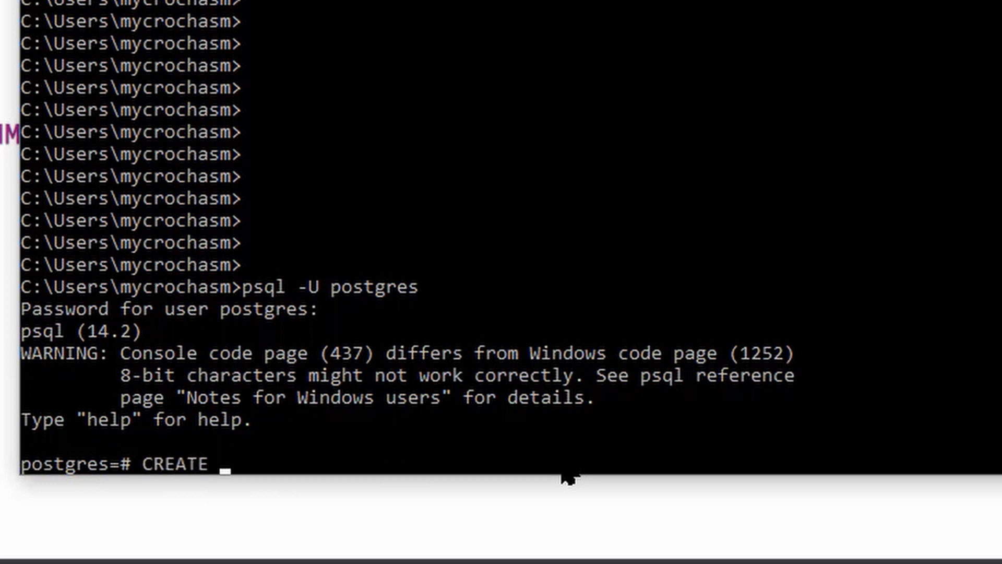
pyautogui.write('DATA')
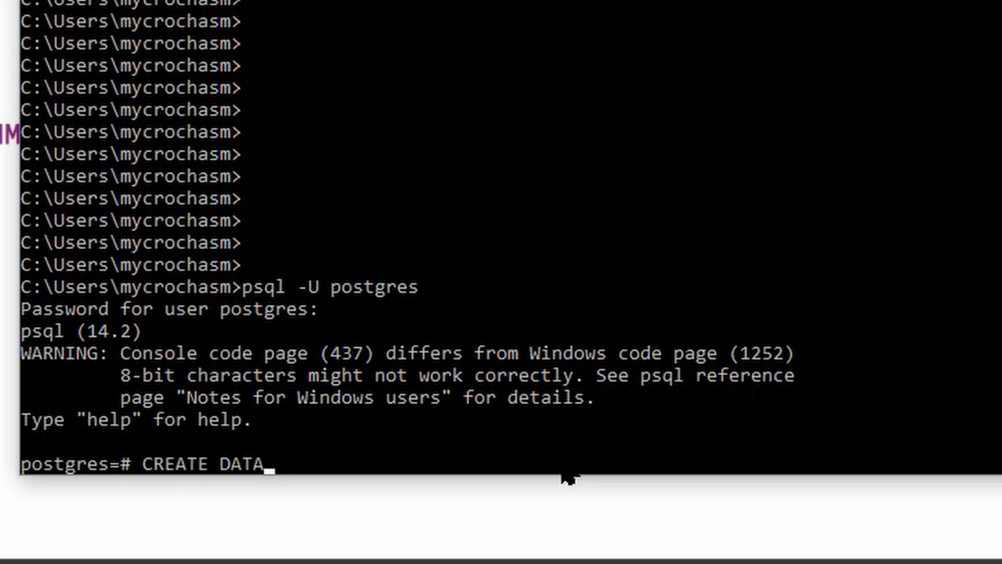
pyautogui.write('BASE m')
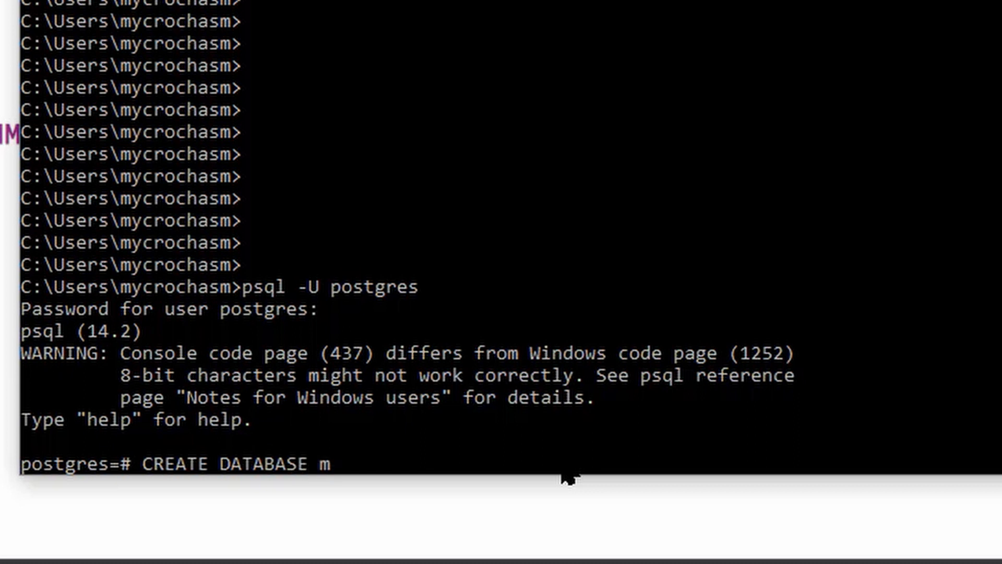
pyautogui.write('yOrderS')
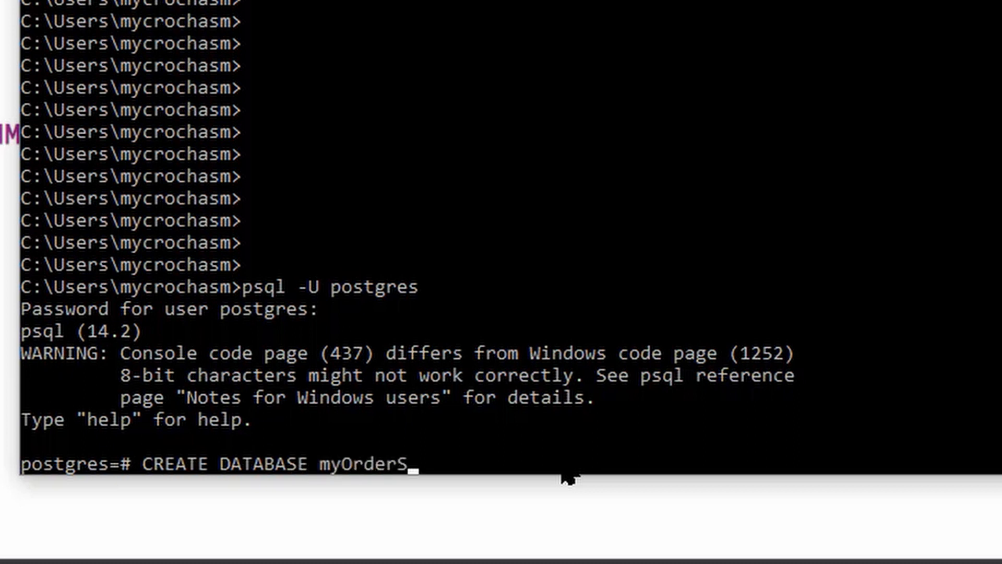
pyautogui.write('ystemDB')
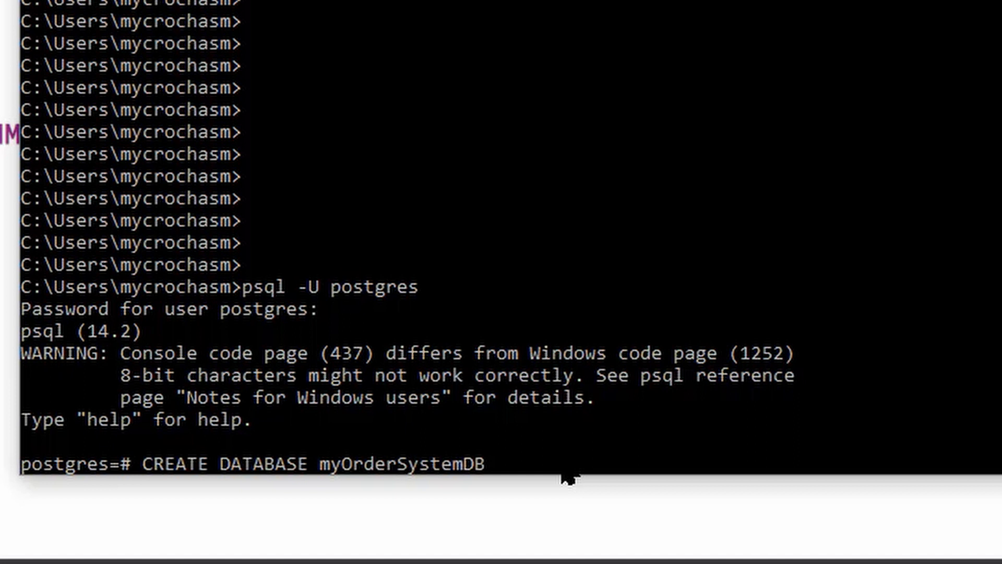
pyautogui.write(';')
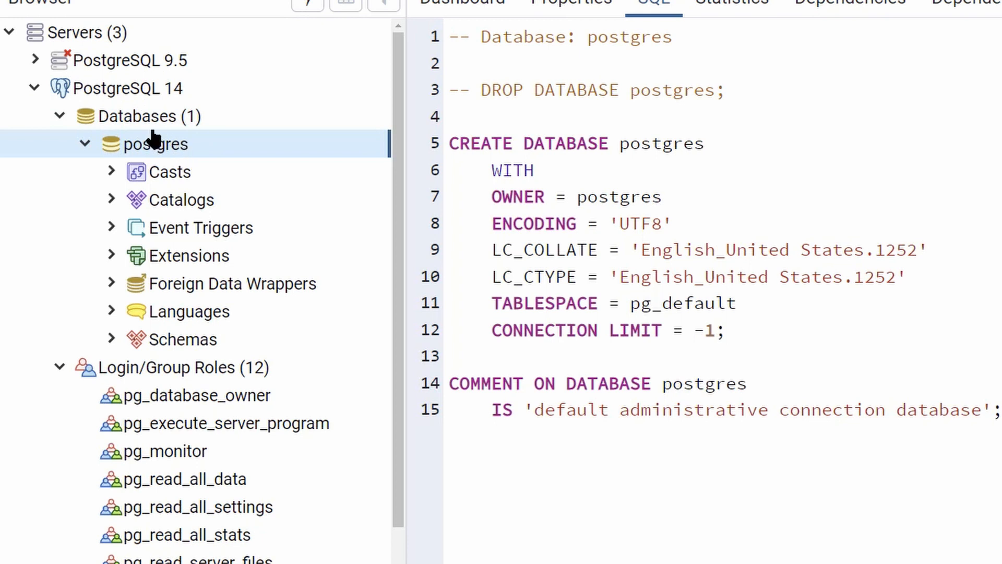
# Step: Refresh Databases under PostgreSQL 14 so myordersystemdb appears, and collapse the postgres node
pyautogui.rightClick(148, 116)
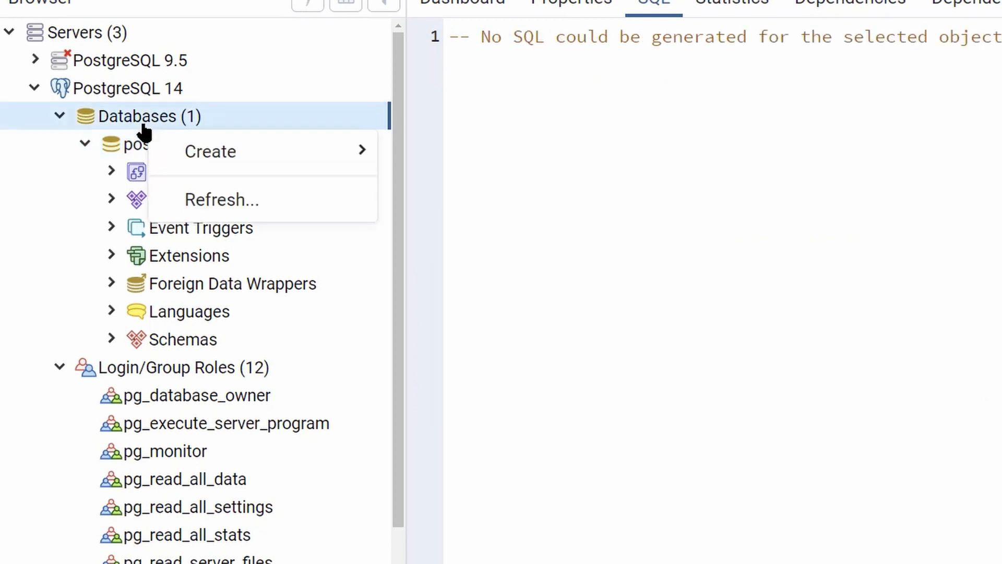
pyautogui.click(221, 199)
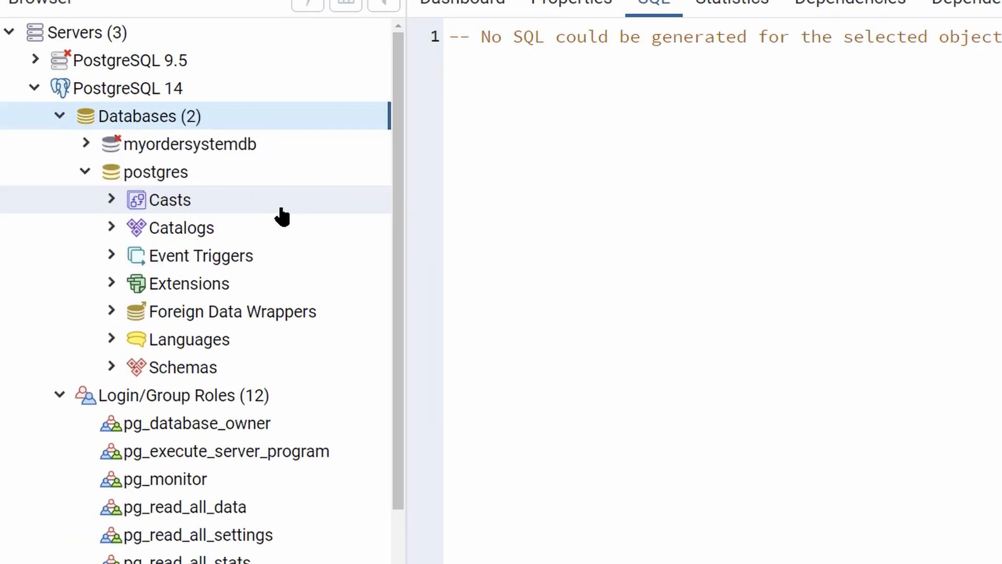
pyautogui.click(156, 172)
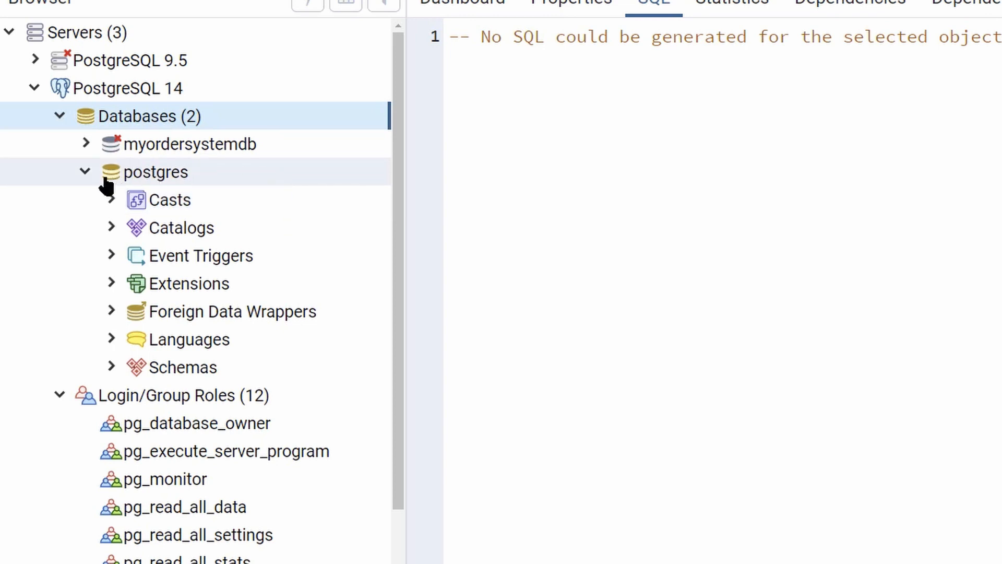
pyautogui.click(82, 172)
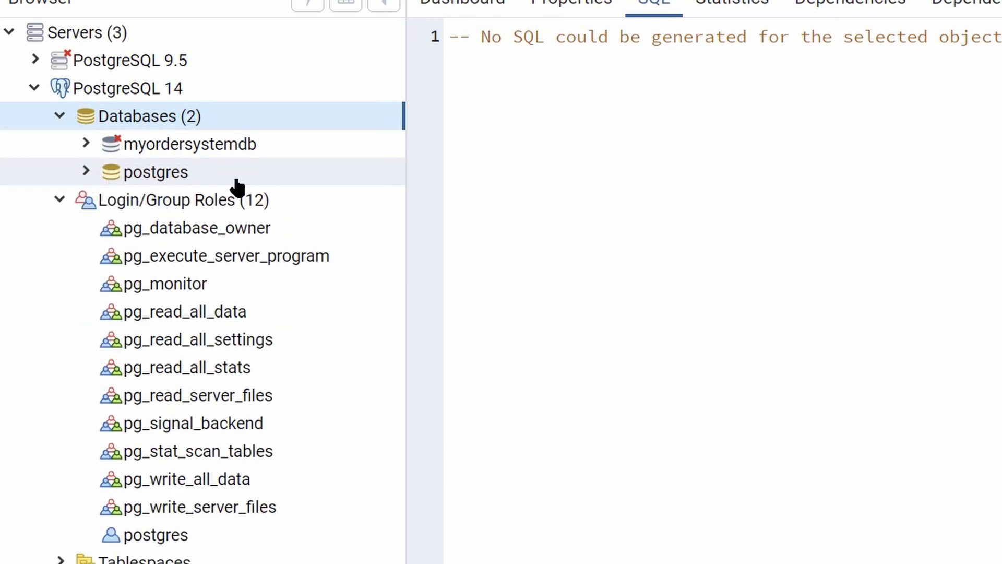
pyautogui.click(198, 144)
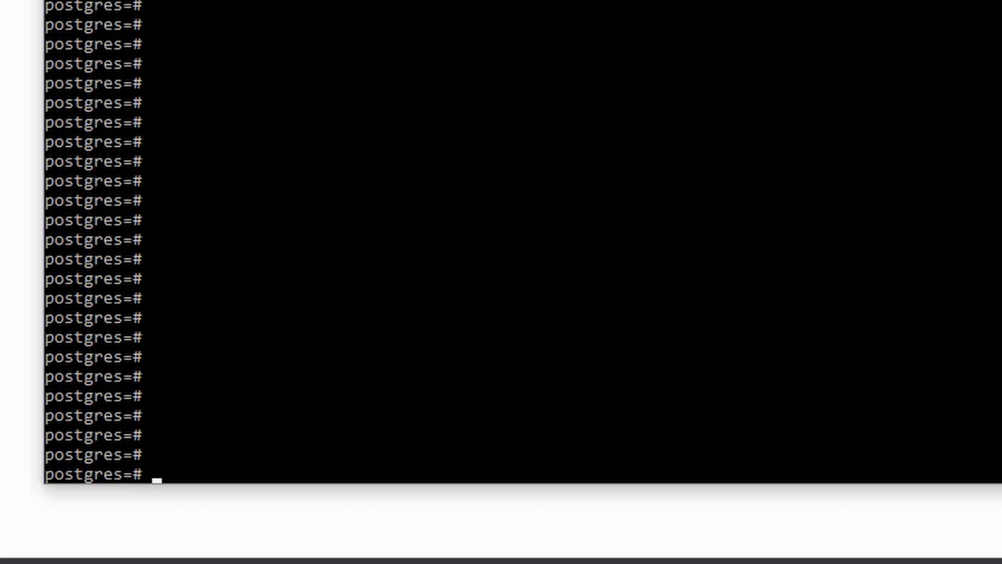
# Step: Run \c myordersystemdb to switch the psql session to that database
pyautogui.write('\\c')
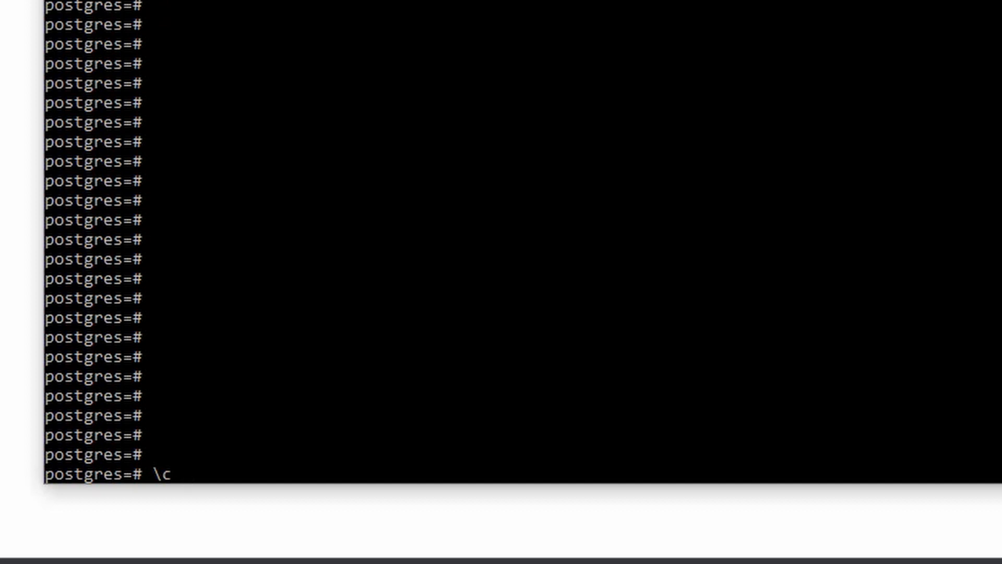
pyautogui.write('myord')
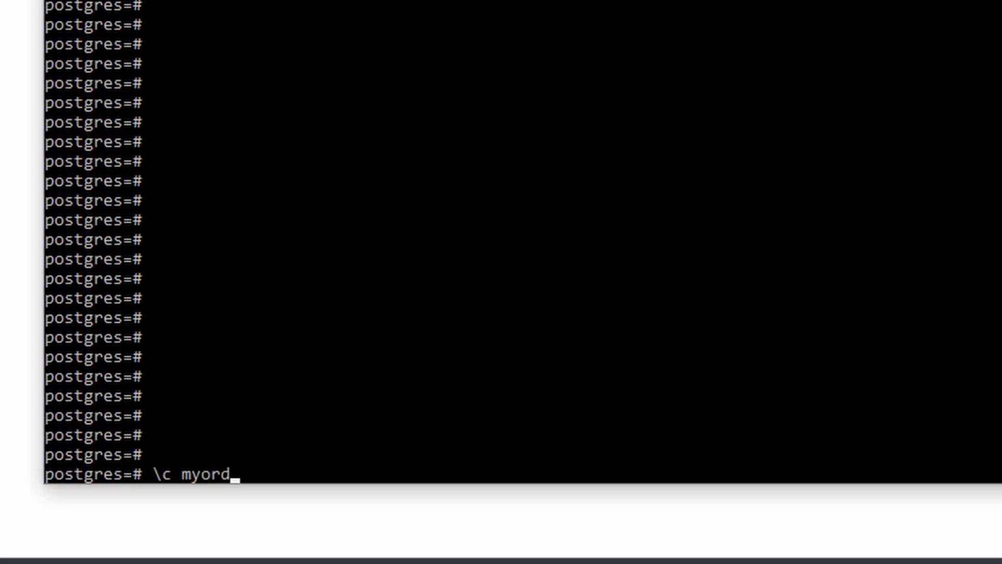
pyautogui.write('ersystemdb')
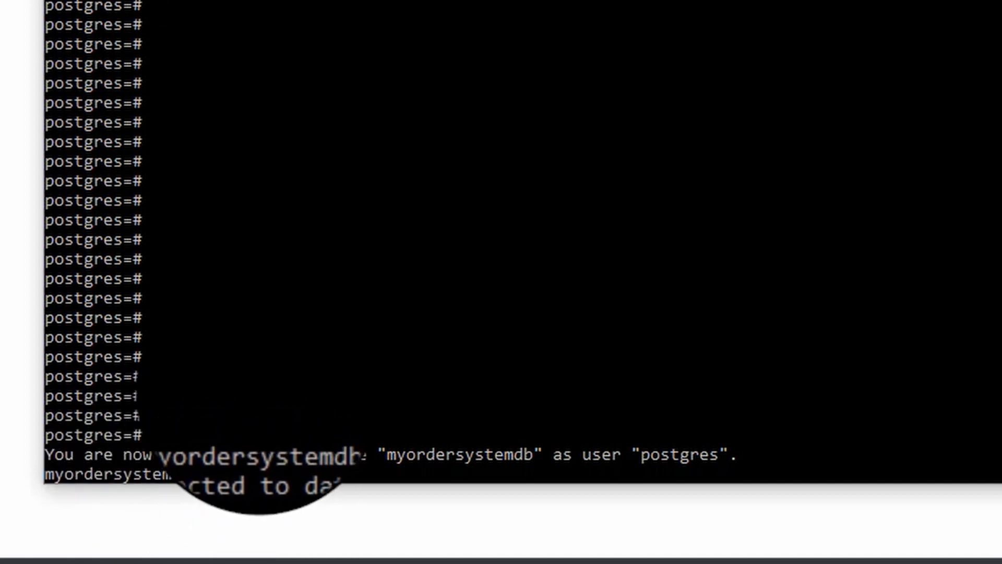
pyautogui.write('\\c myordersystemdb')
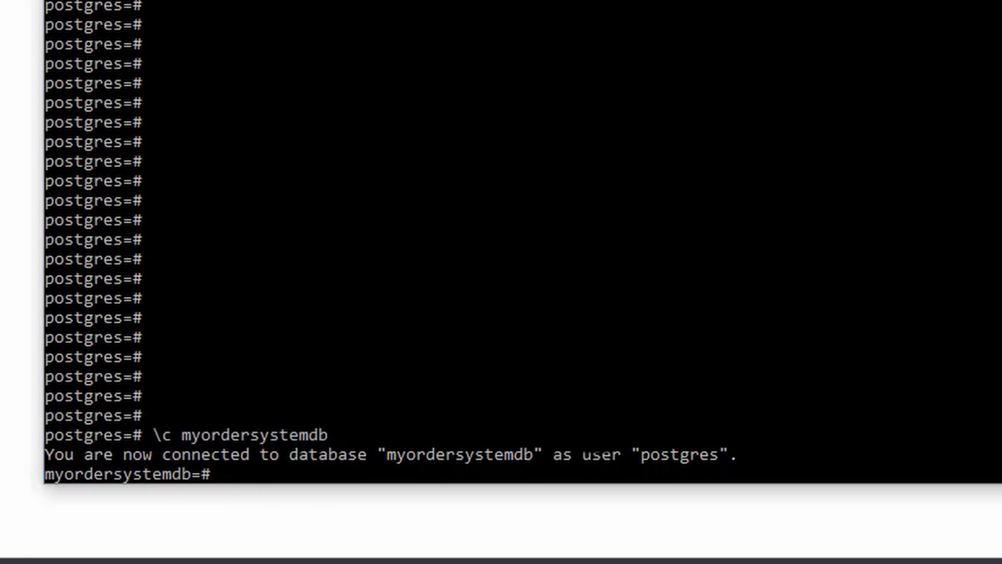